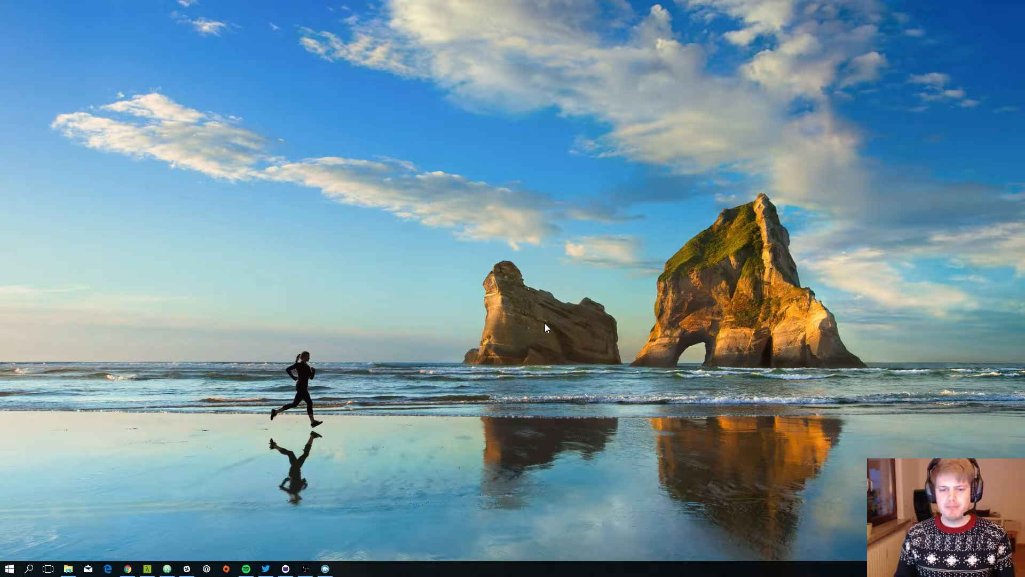
pyautogui.moveTo(464, 336)
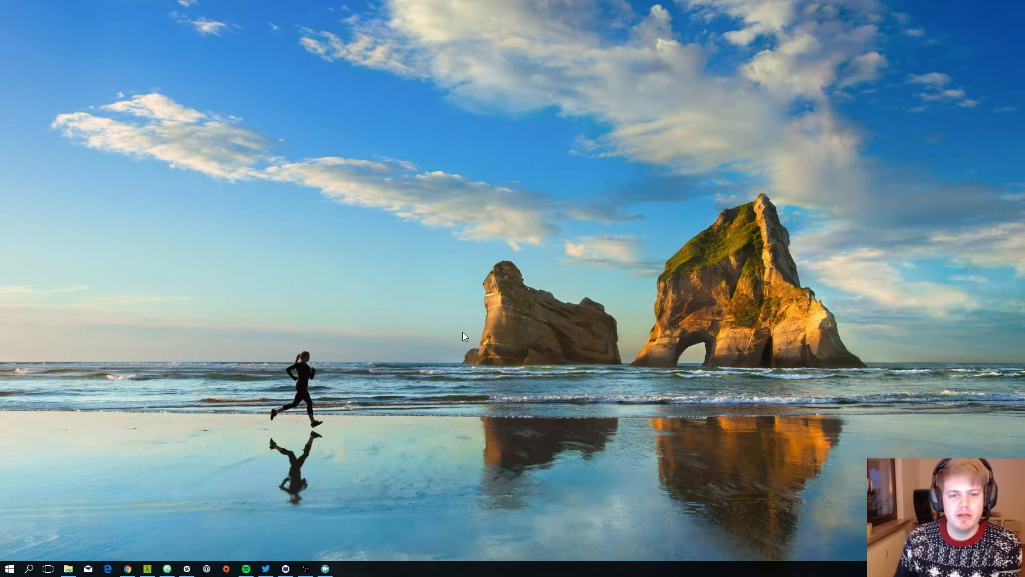
pyautogui.moveTo(470, 189)
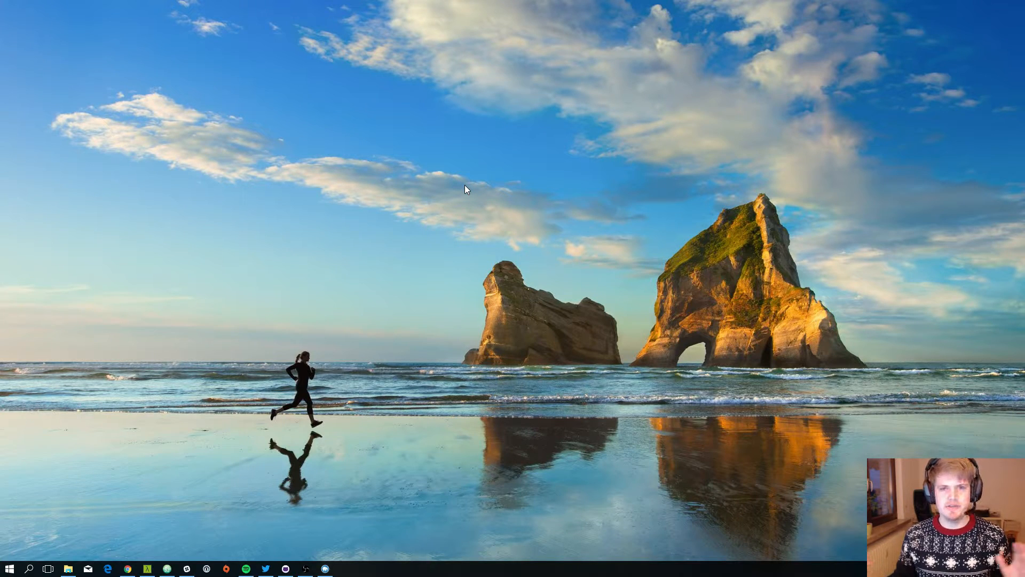
pyautogui.moveTo(451, 199)
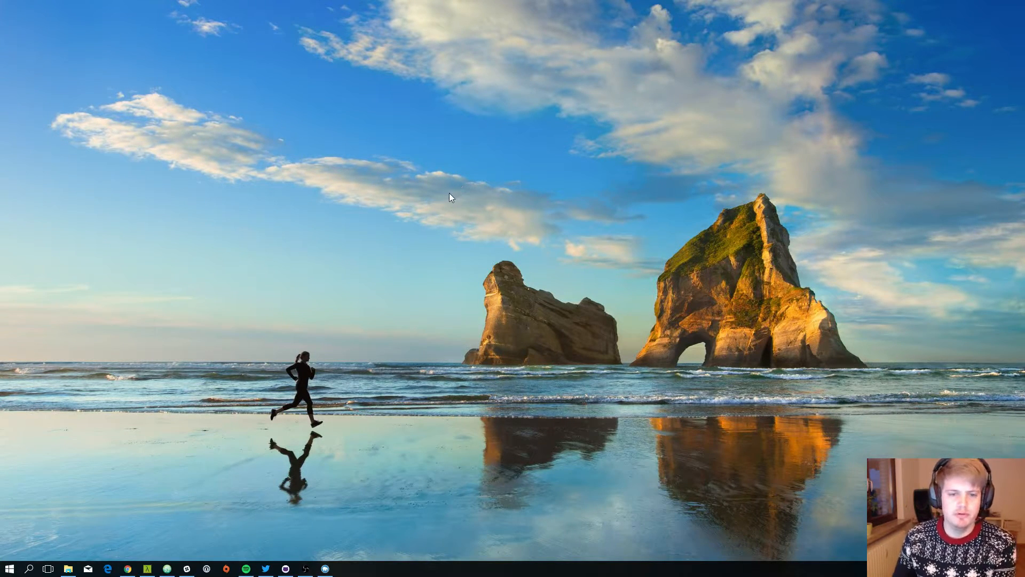
pyautogui.moveTo(449, 177)
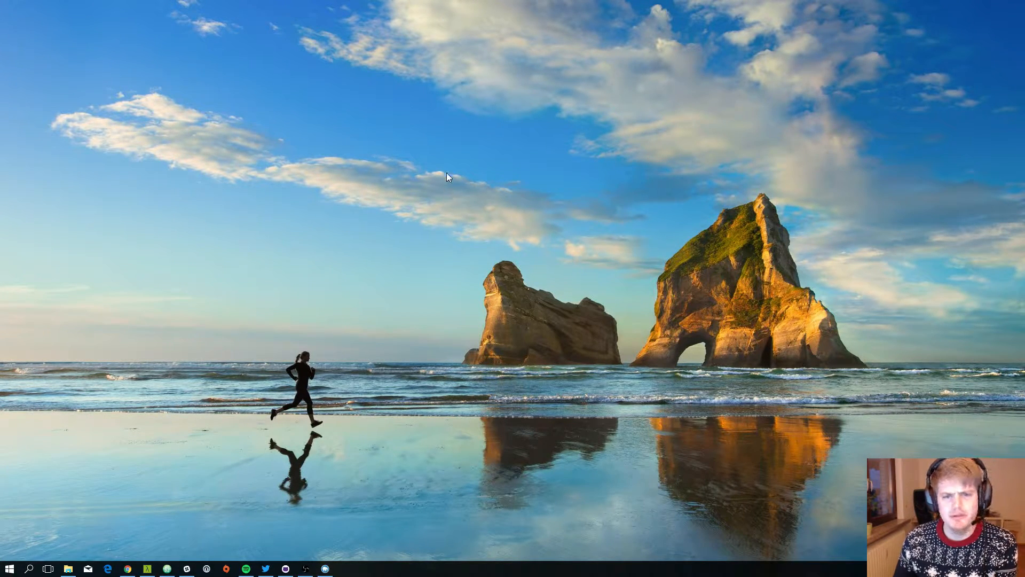
pyautogui.moveTo(419, 117)
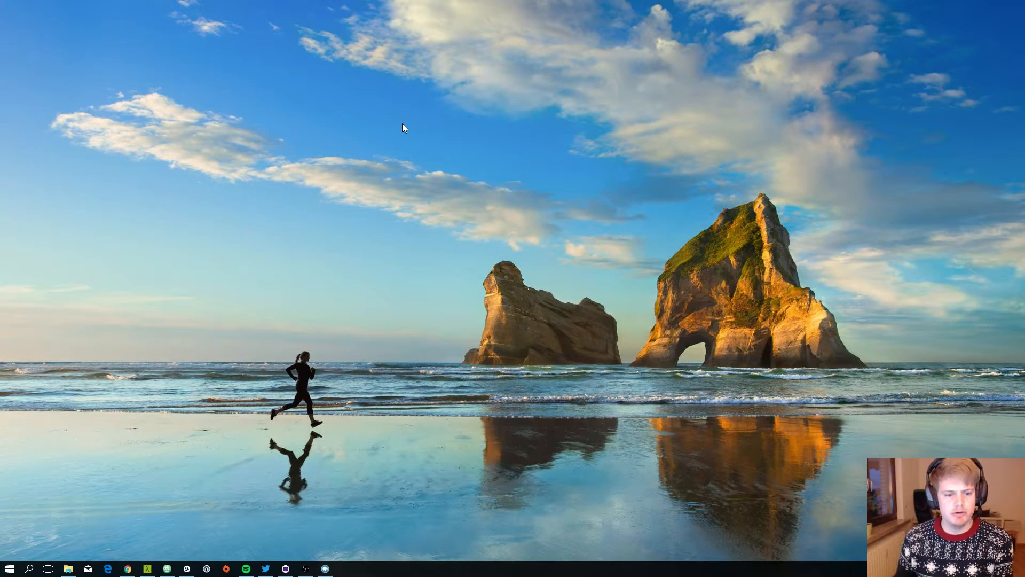
pyautogui.moveTo(410, 220)
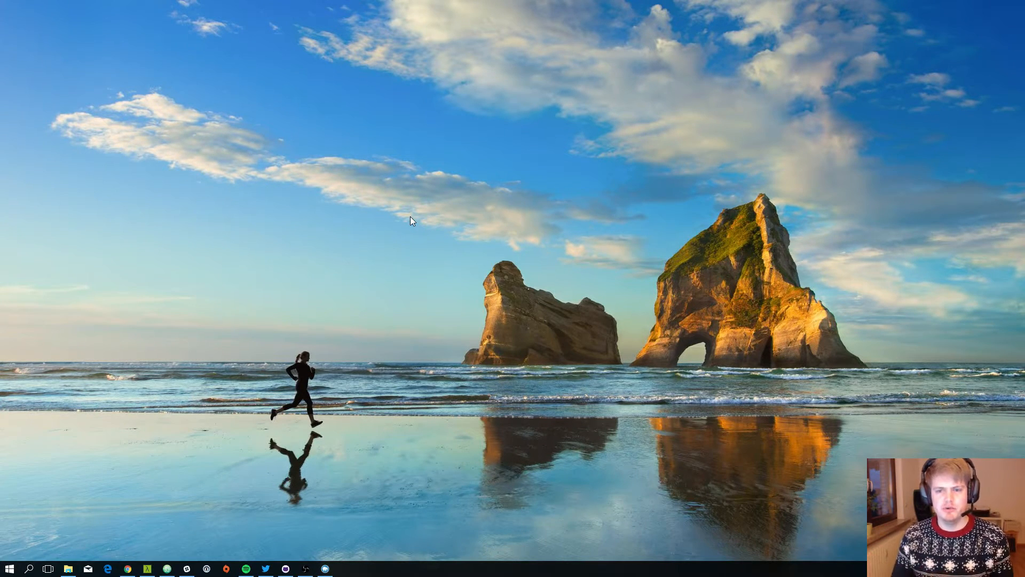
pyautogui.moveTo(417, 238)
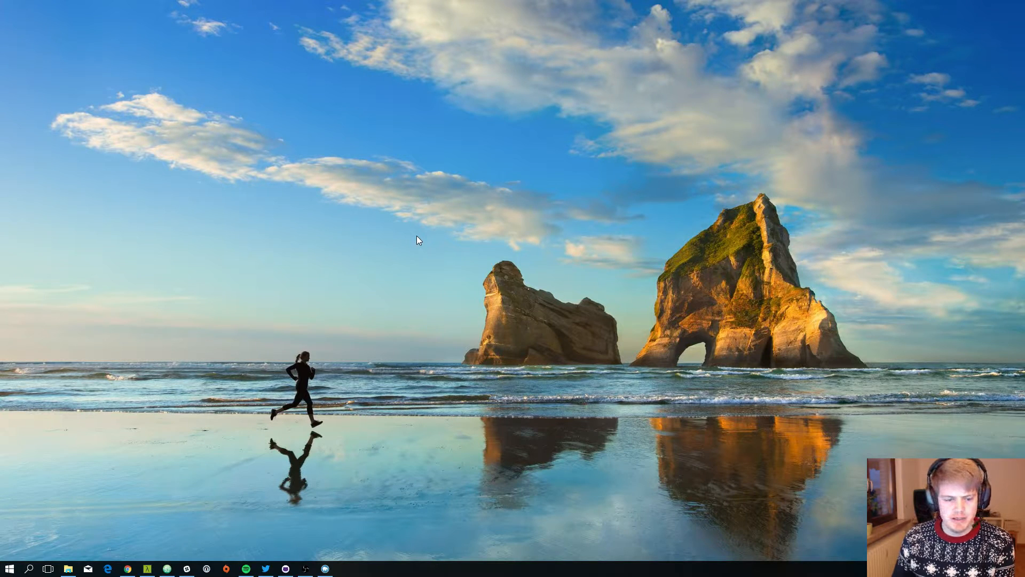
pyautogui.moveTo(407, 237)
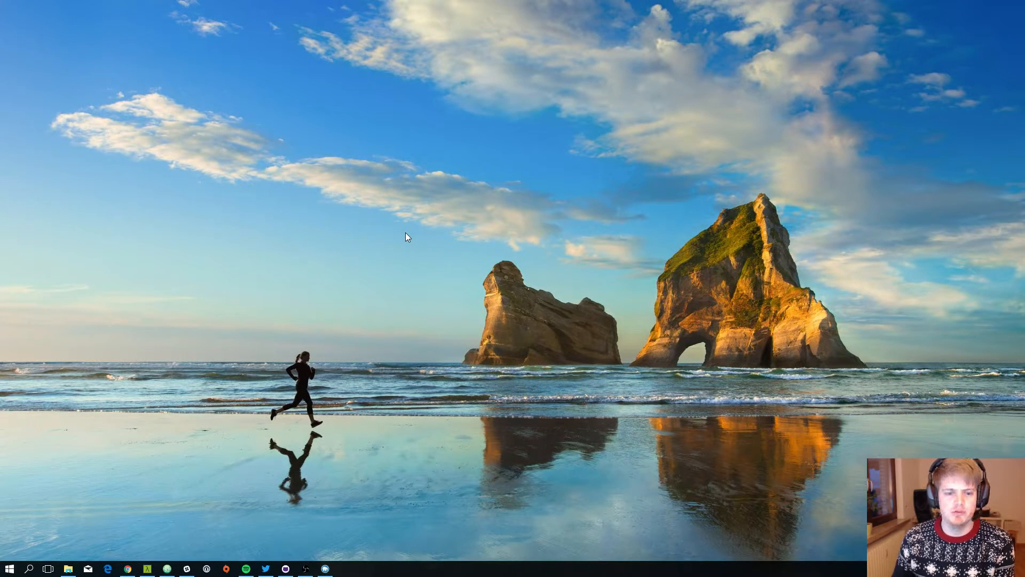
pyautogui.moveTo(380, 321)
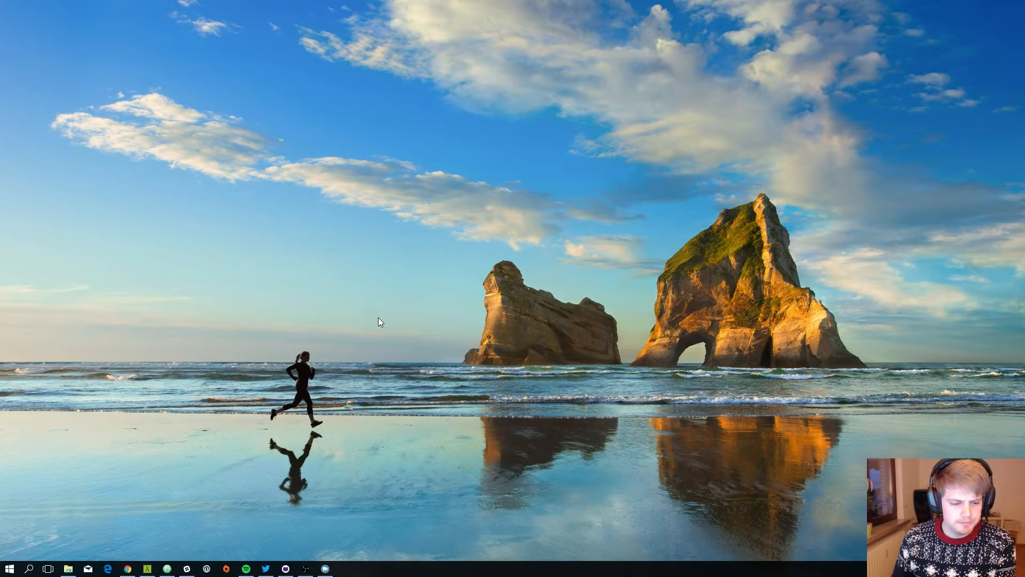
pyautogui.moveTo(394, 240)
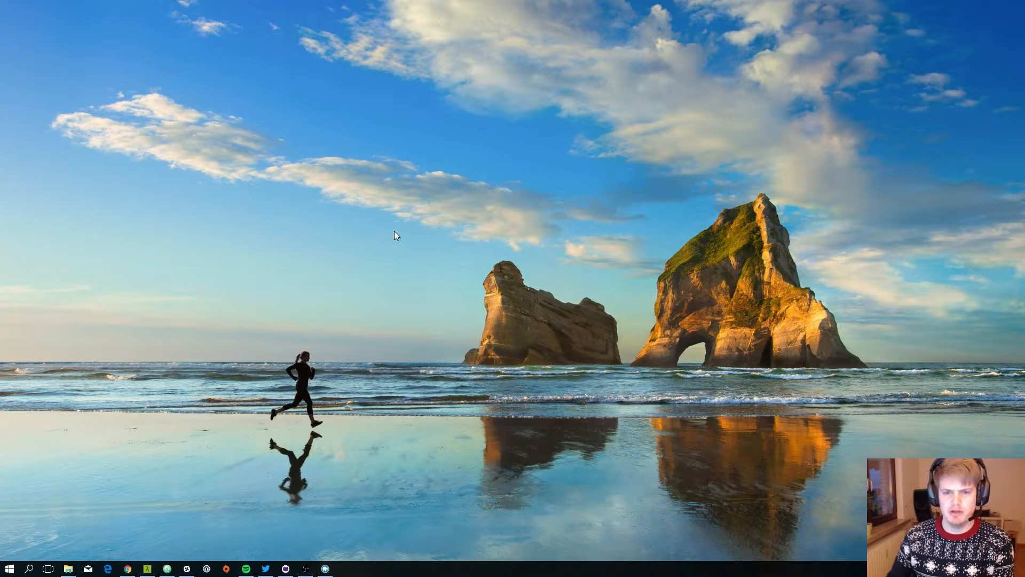
pyautogui.moveTo(314, 395)
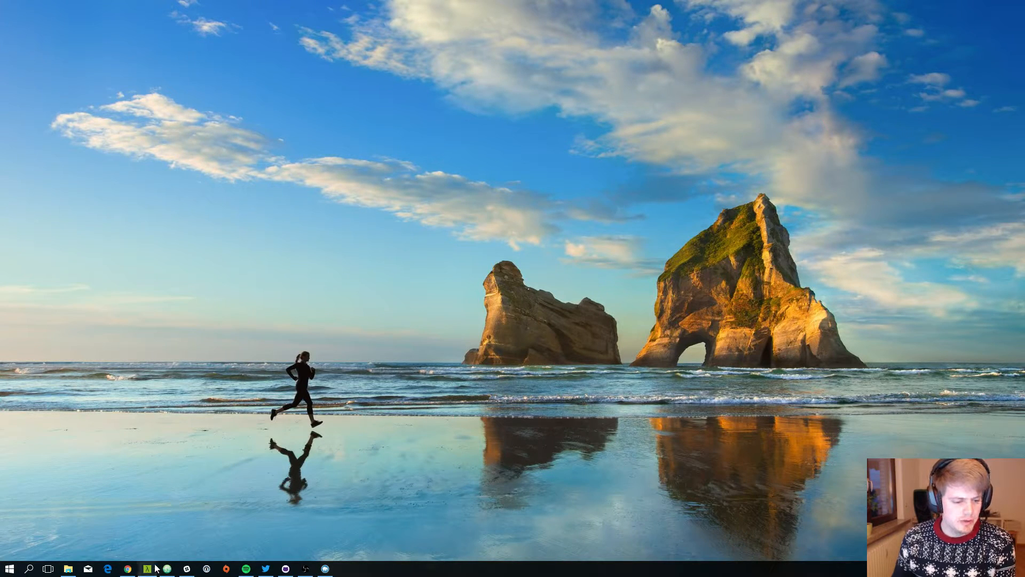
# Step: Bring up _projects.scss in Atom, browse the nth-child rules near line 20, then minimize Atom
pyautogui.click(165, 568)
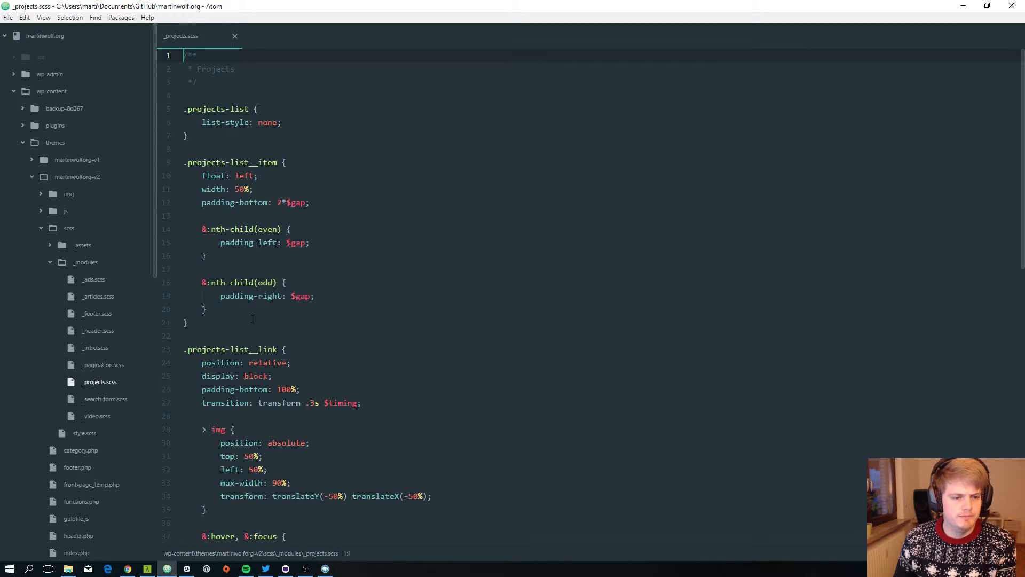
pyautogui.click(207, 308)
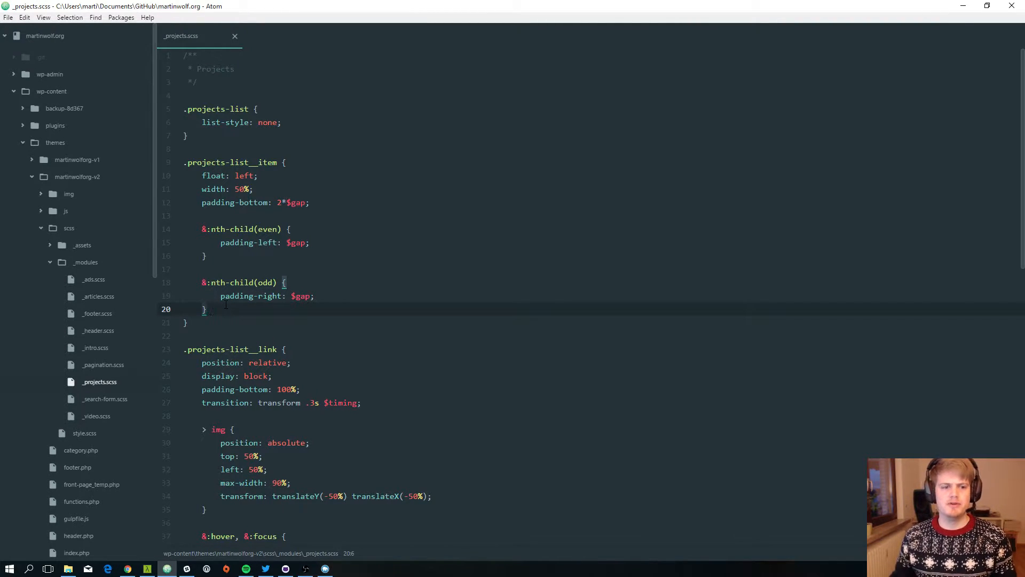
pyautogui.click(208, 308)
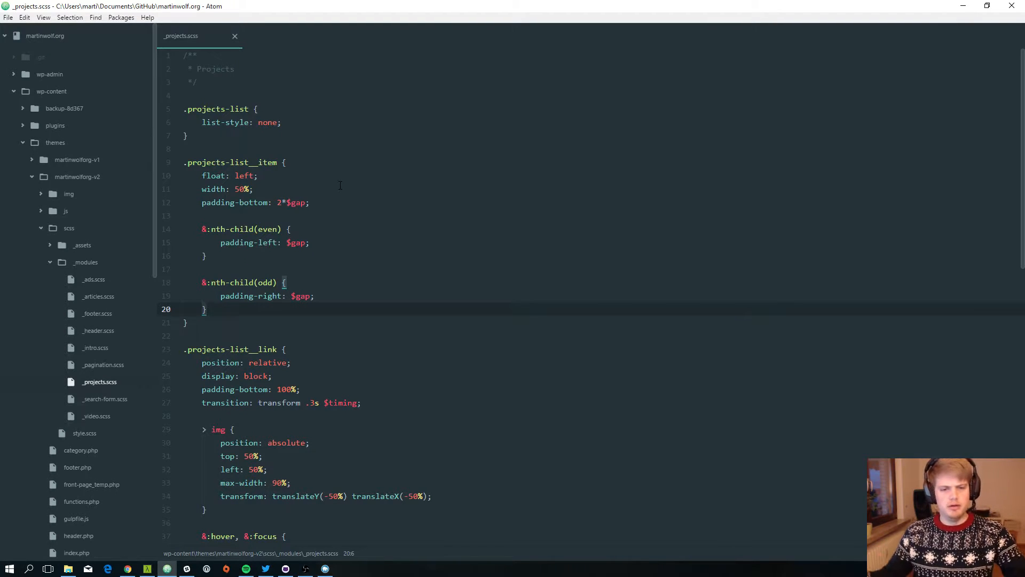
pyautogui.click(208, 309)
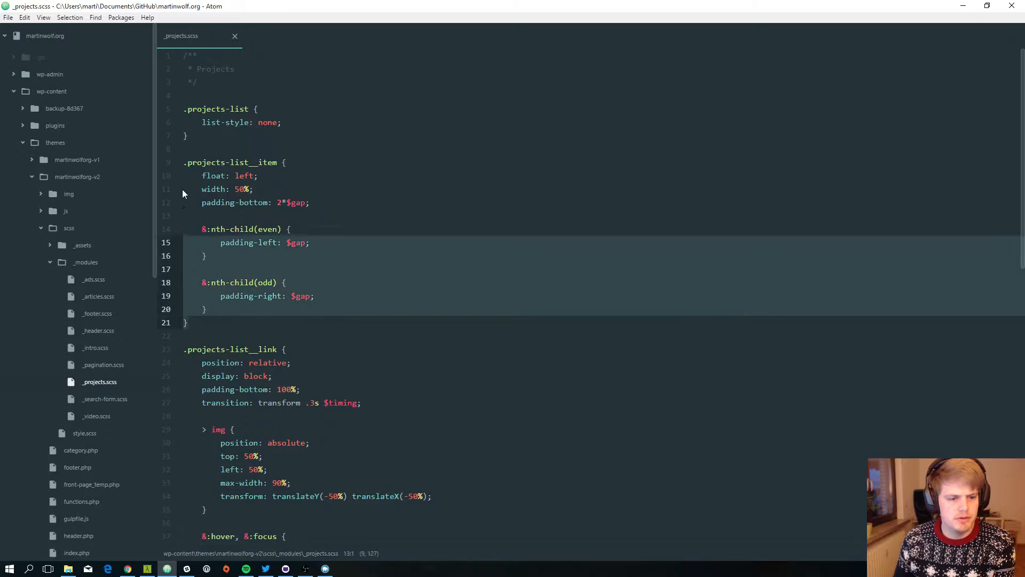
pyautogui.click(207, 309)
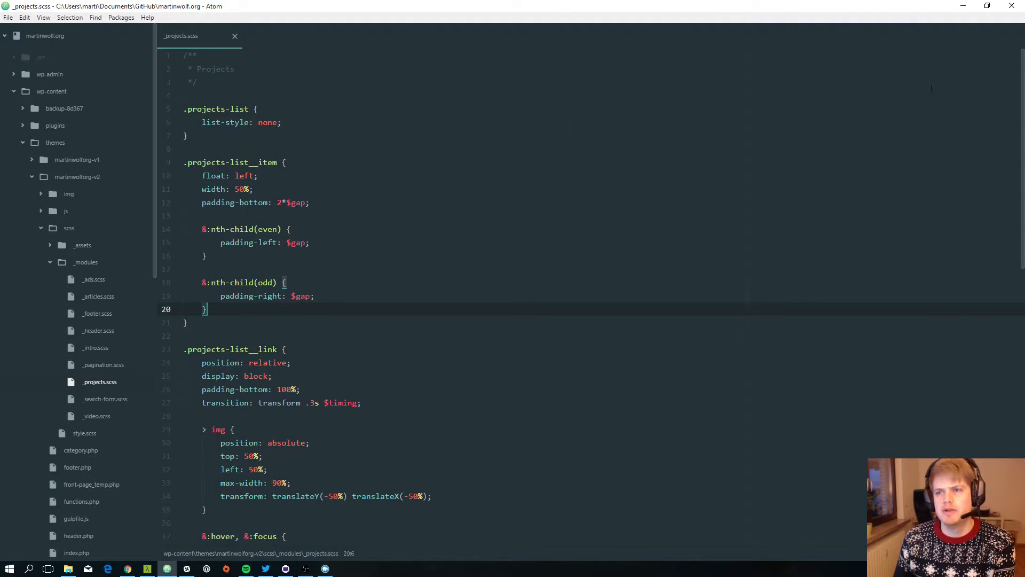
pyautogui.moveTo(964, 9)
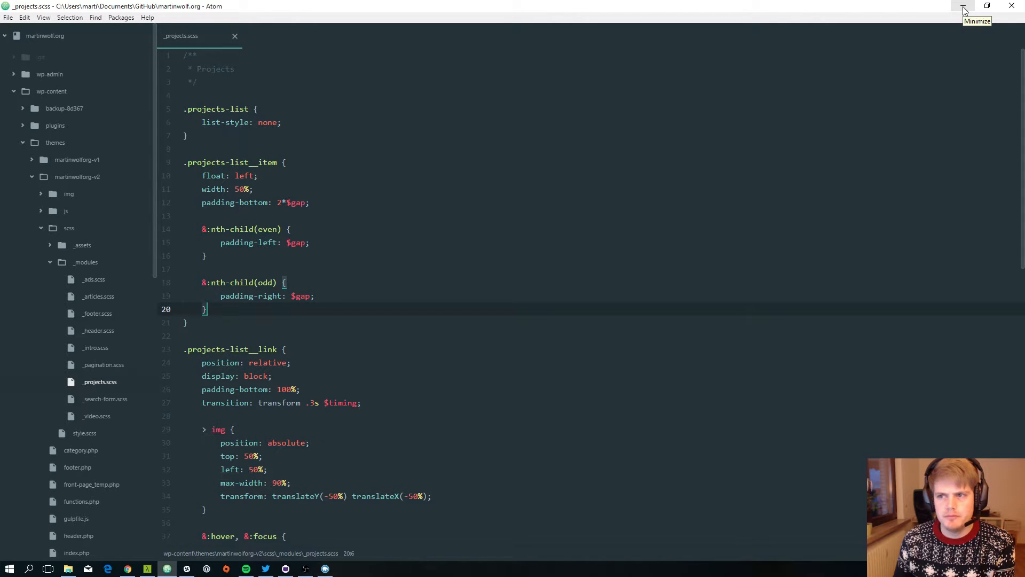
pyautogui.moveTo(625, 254)
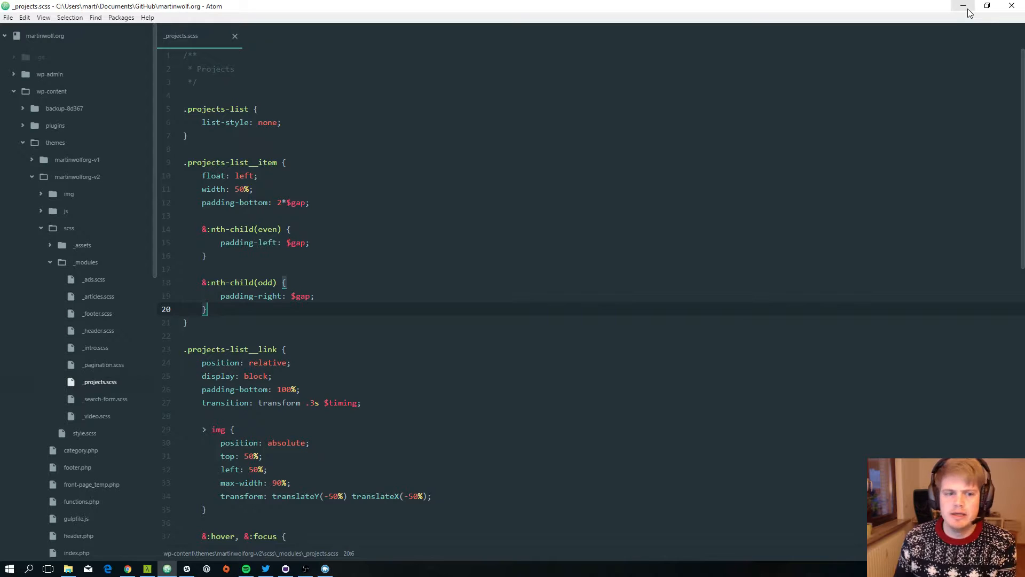
pyautogui.click(964, 6)
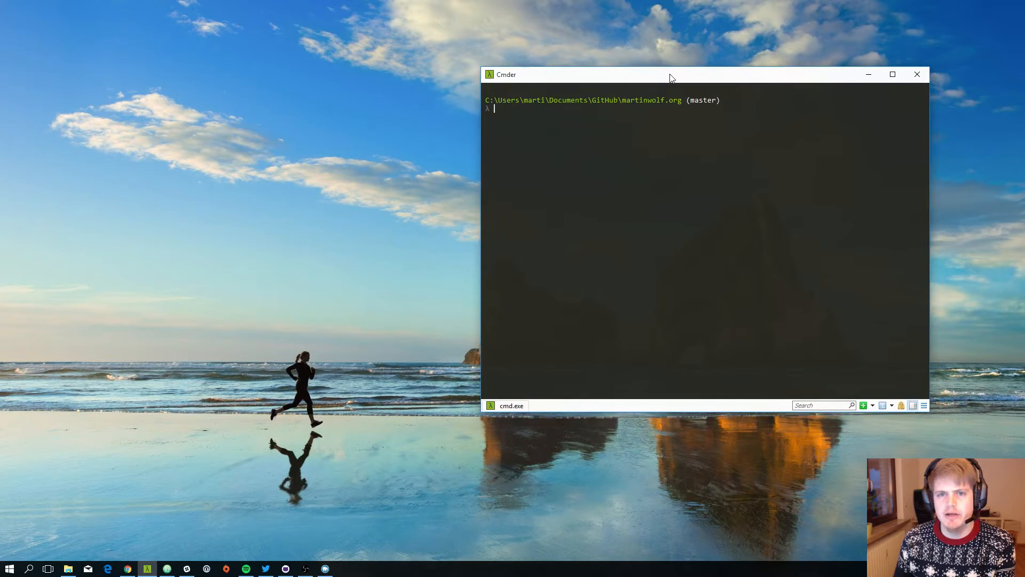
pyautogui.moveTo(522, 170)
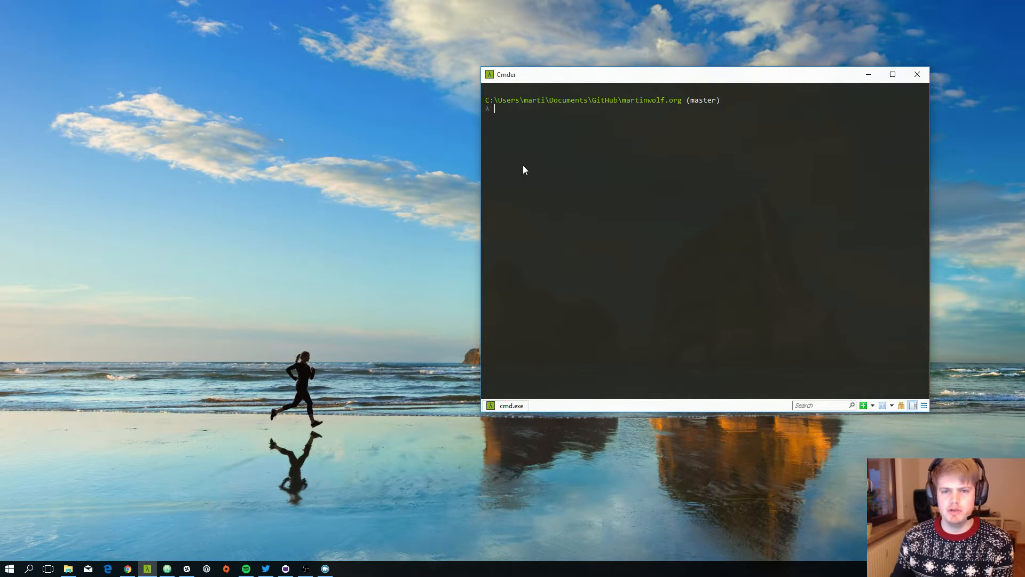
pyautogui.moveTo(564, 176)
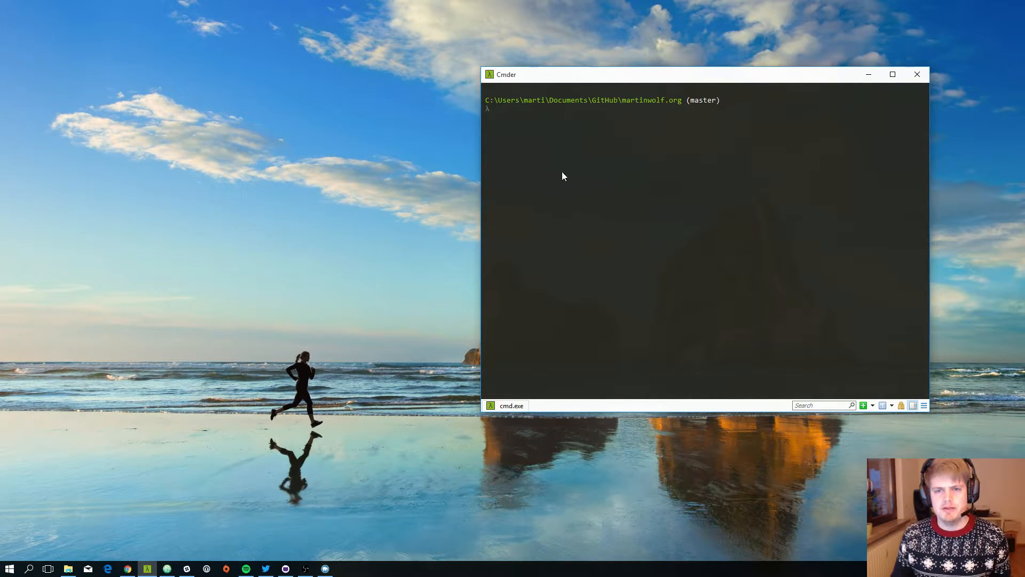
pyautogui.moveTo(567, 171)
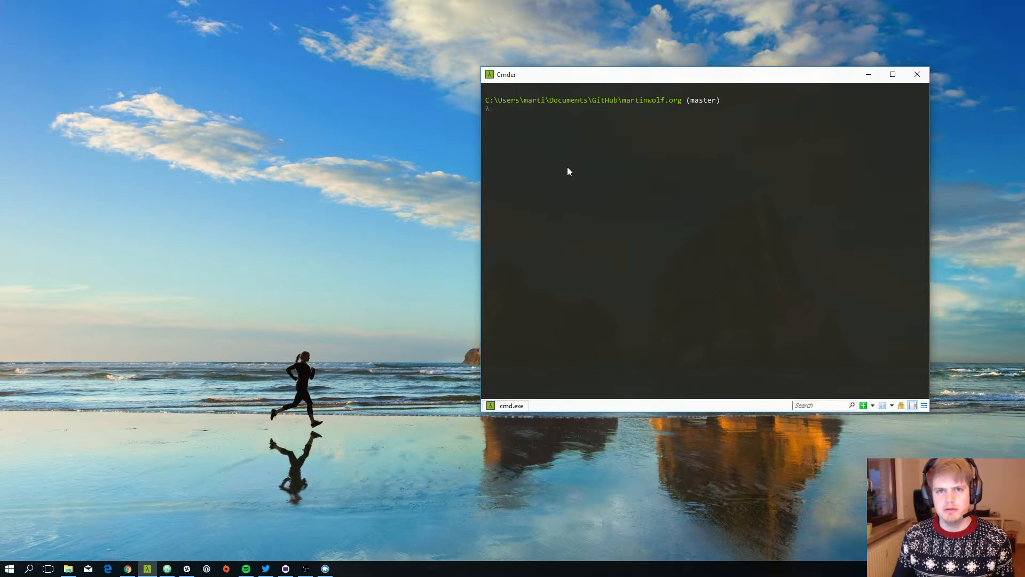
pyautogui.moveTo(614, 169)
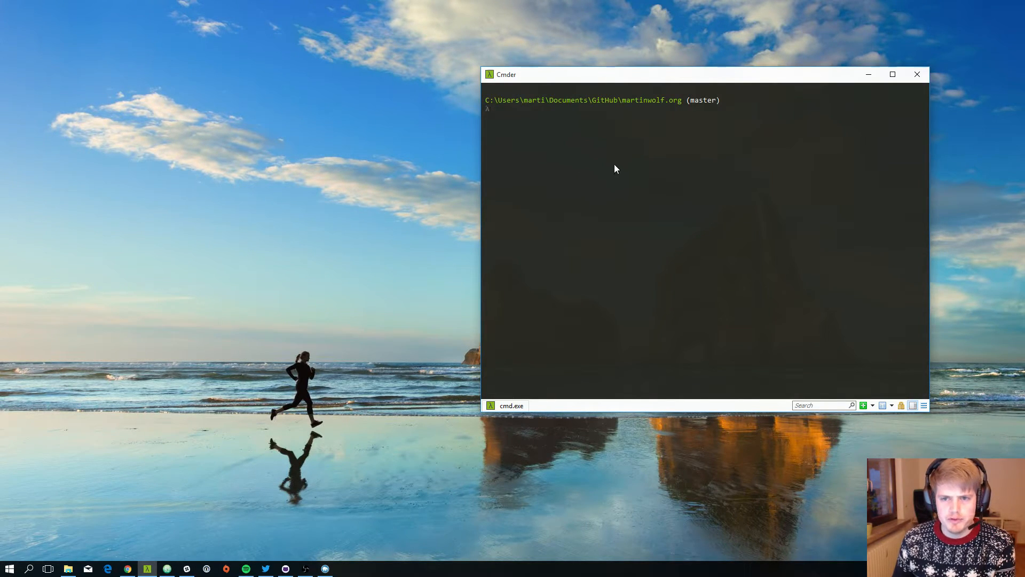
pyautogui.moveTo(586, 153)
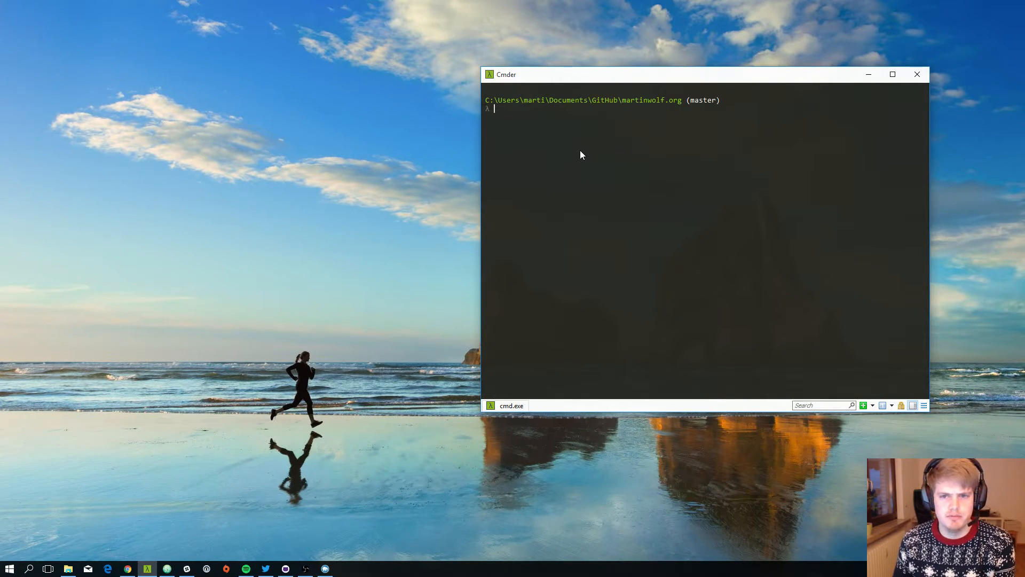
pyautogui.write('vim')
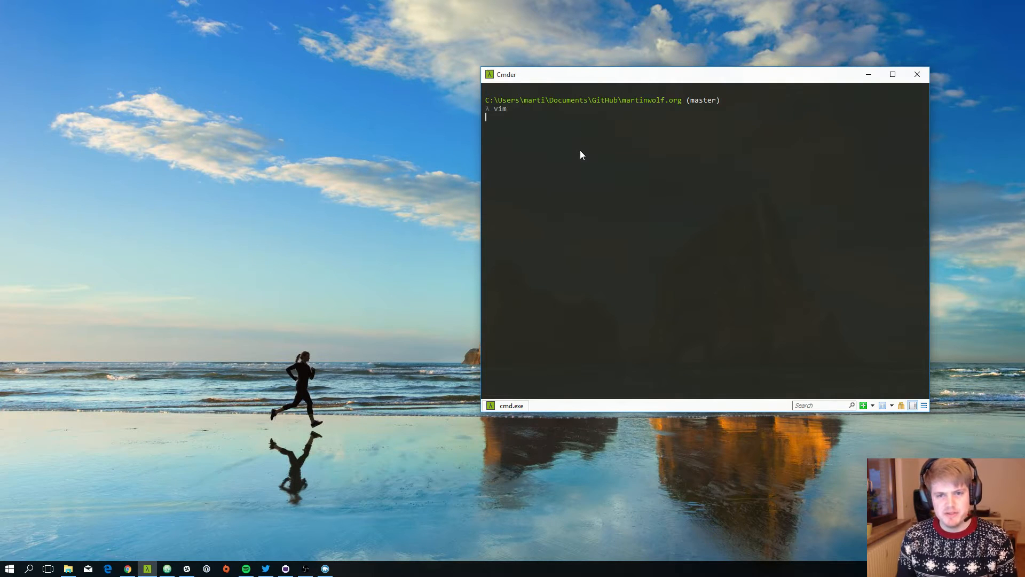
pyautogui.press('Return')
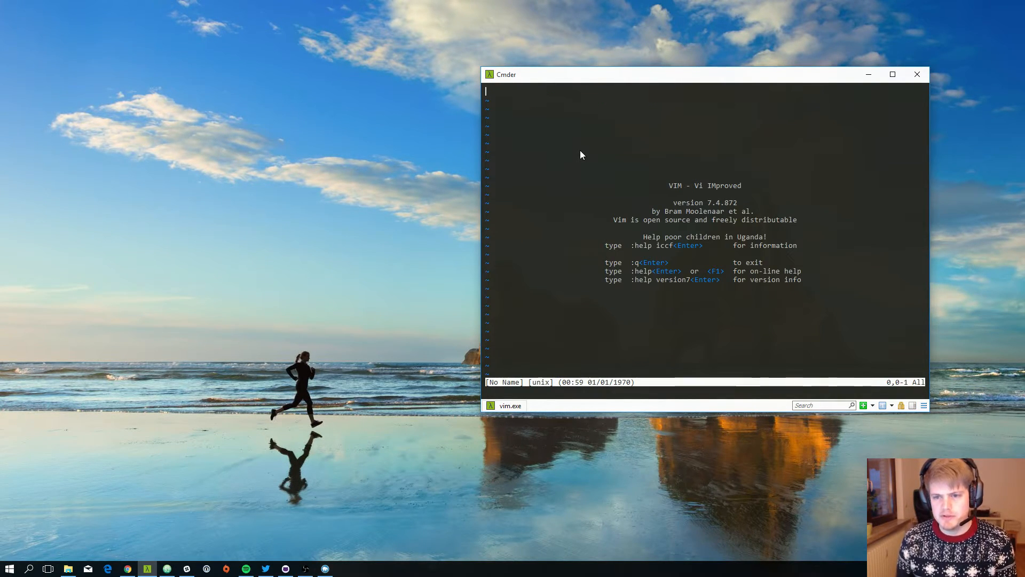
pyautogui.moveTo(634, 218)
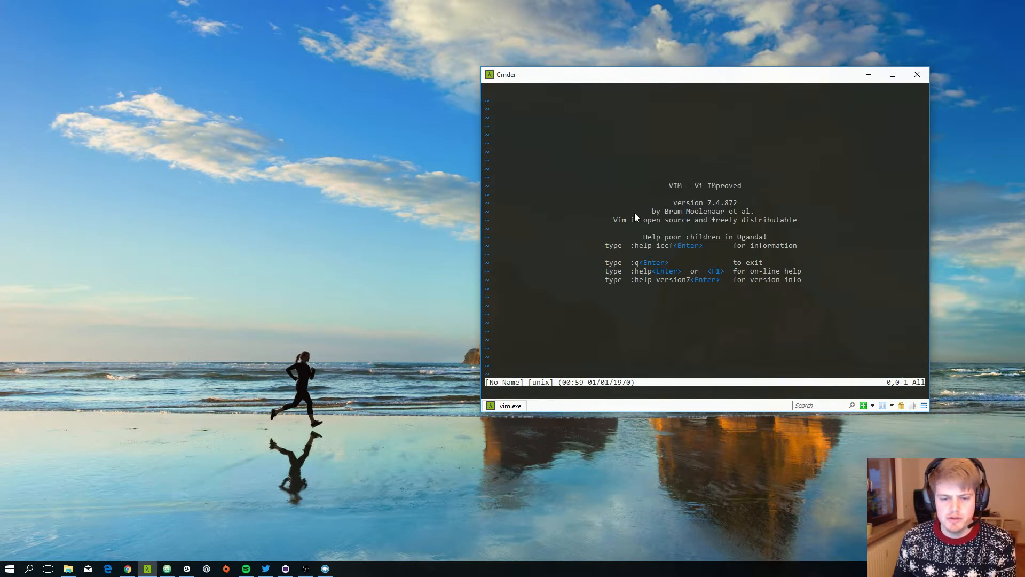
pyautogui.write(':q')
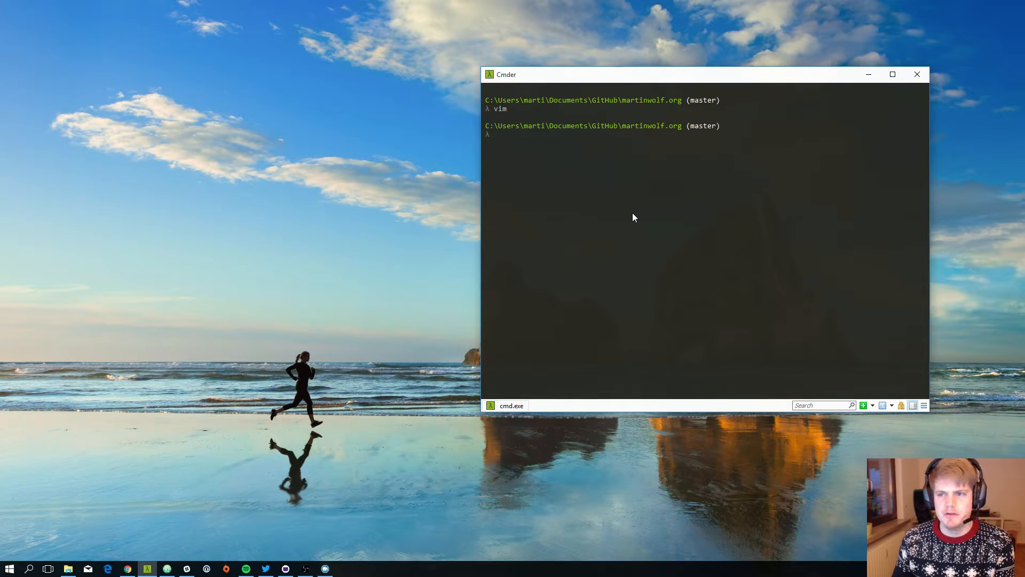
pyautogui.moveTo(624, 274)
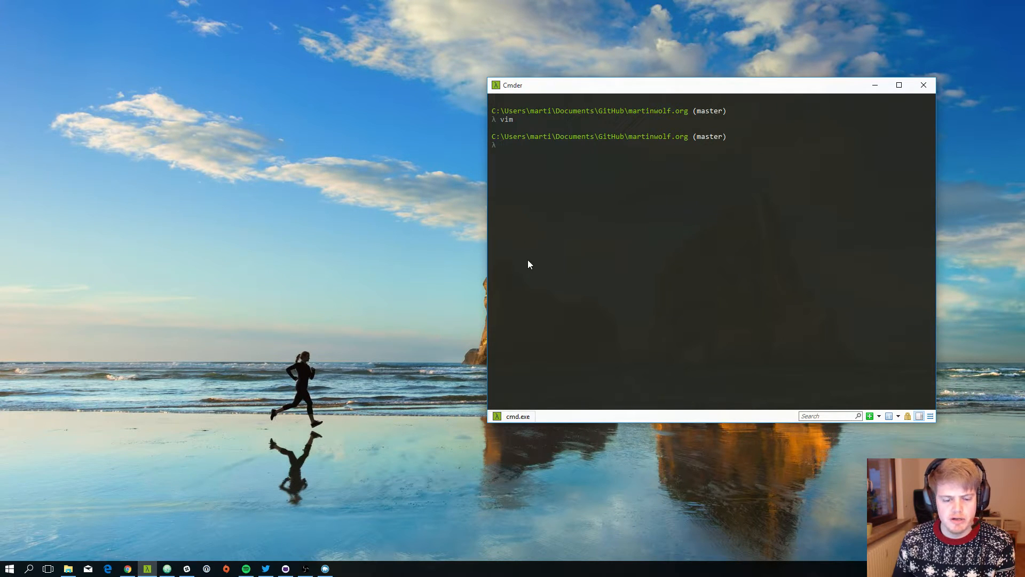
pyautogui.moveTo(568, 213)
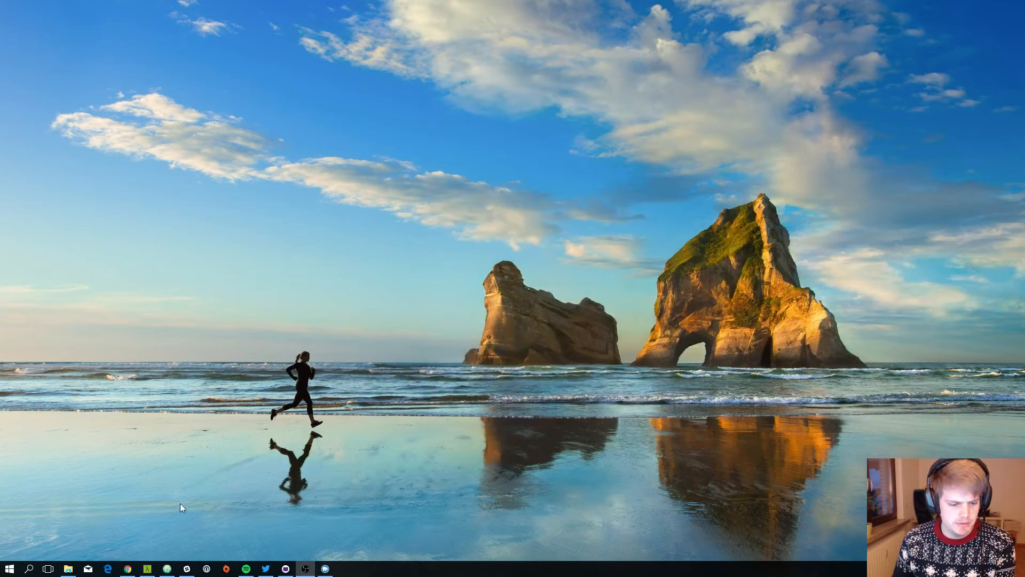
pyautogui.moveTo(186, 568)
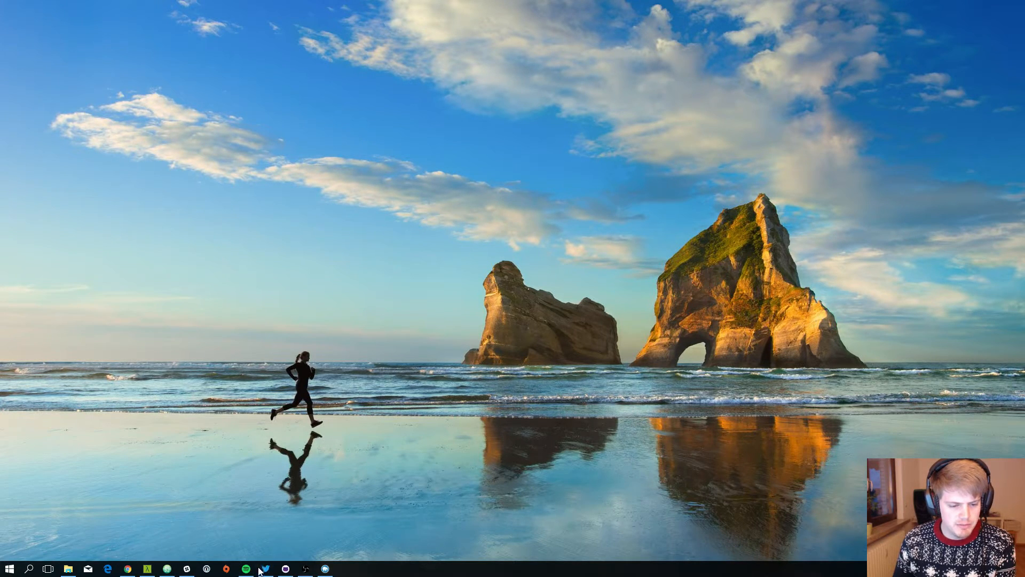
pyautogui.click(266, 569)
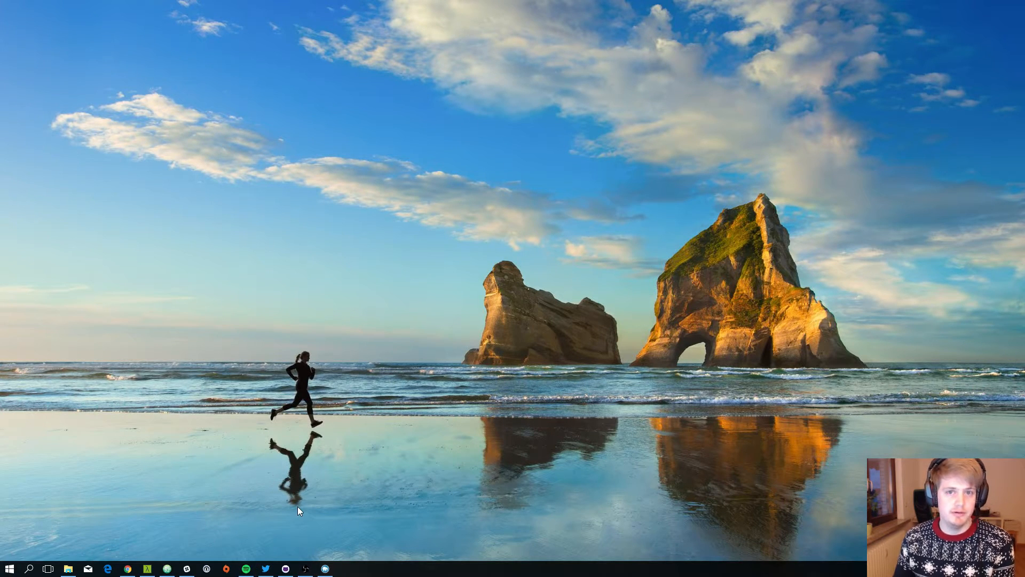
pyautogui.moveTo(285, 568)
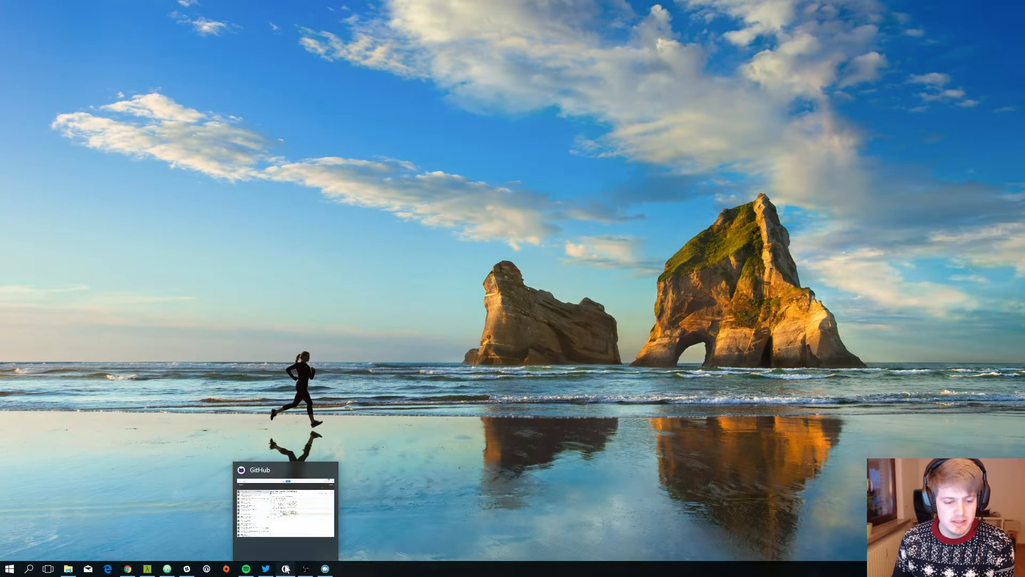
pyautogui.click(284, 504)
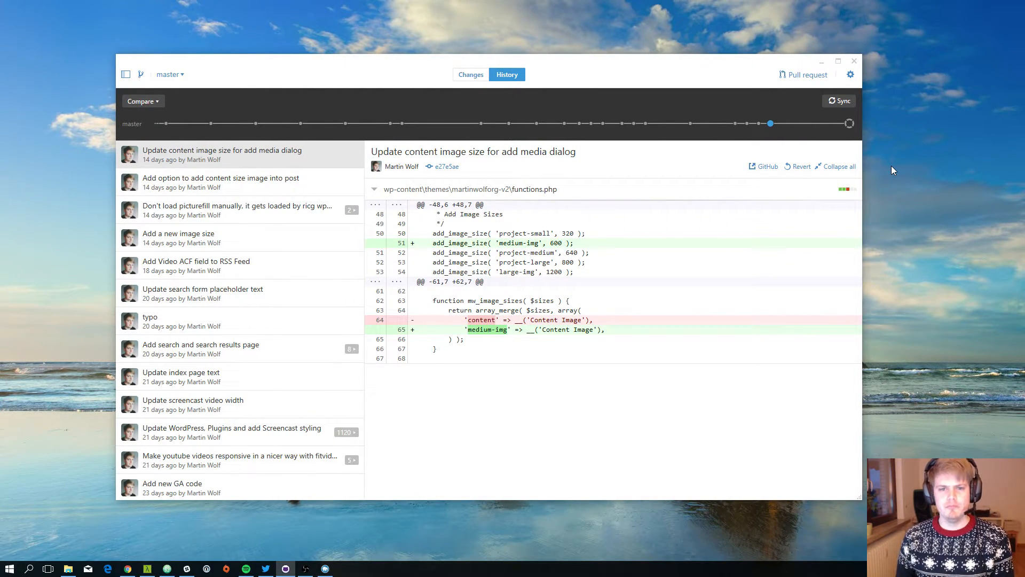
pyautogui.moveTo(645, 62)
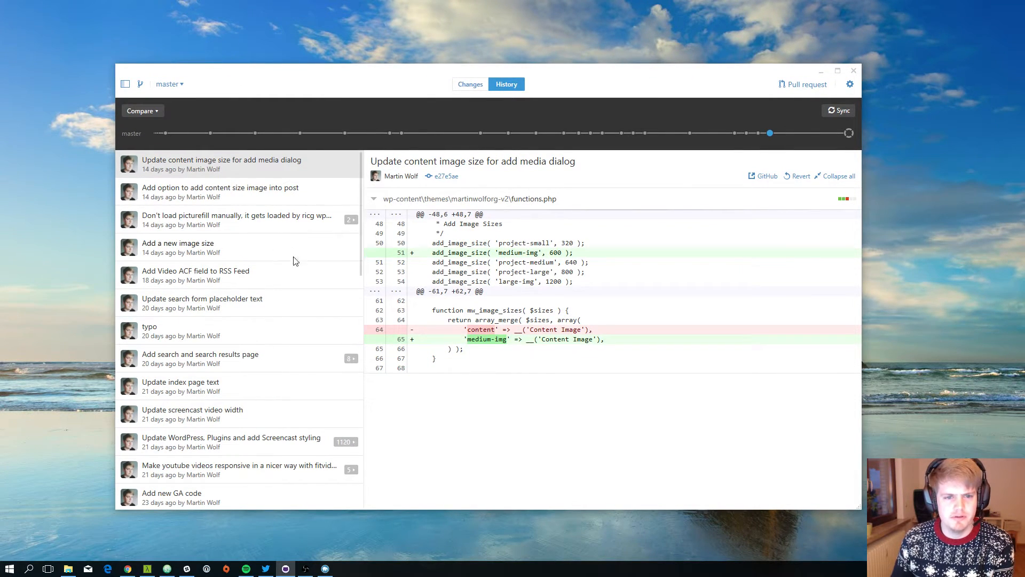
pyautogui.moveTo(646, 78)
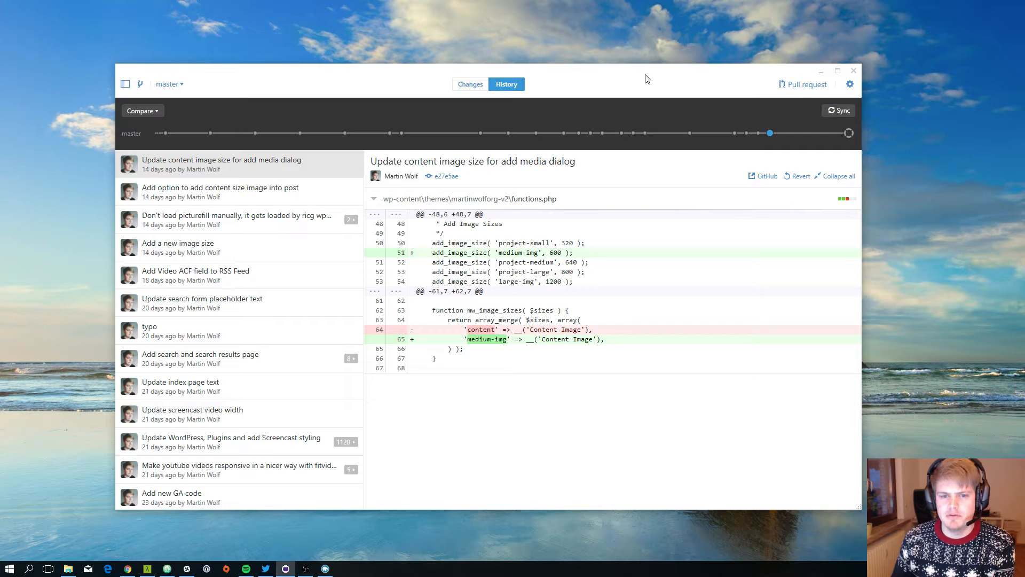
pyautogui.moveTo(316, 78)
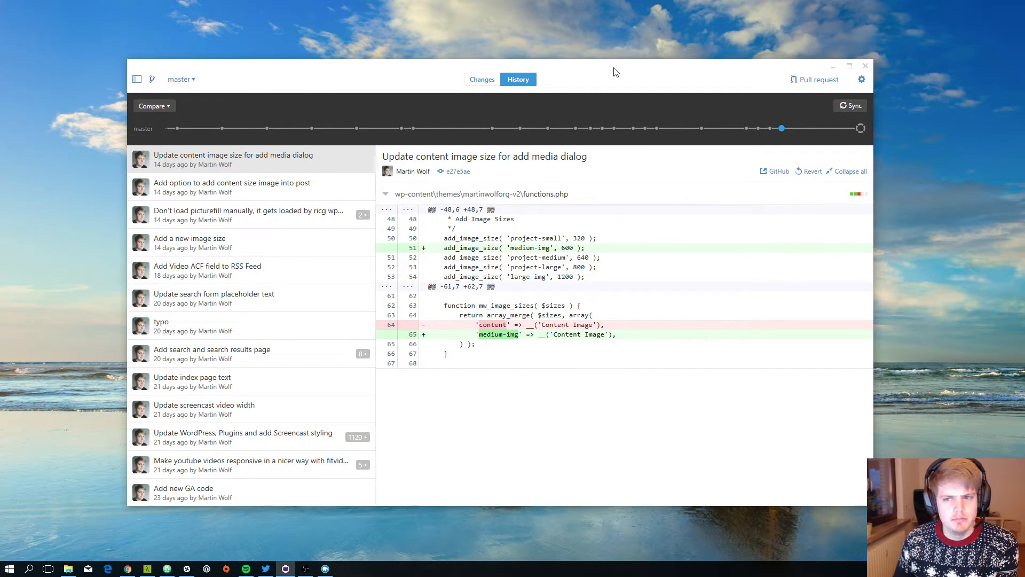
pyautogui.click(232, 187)
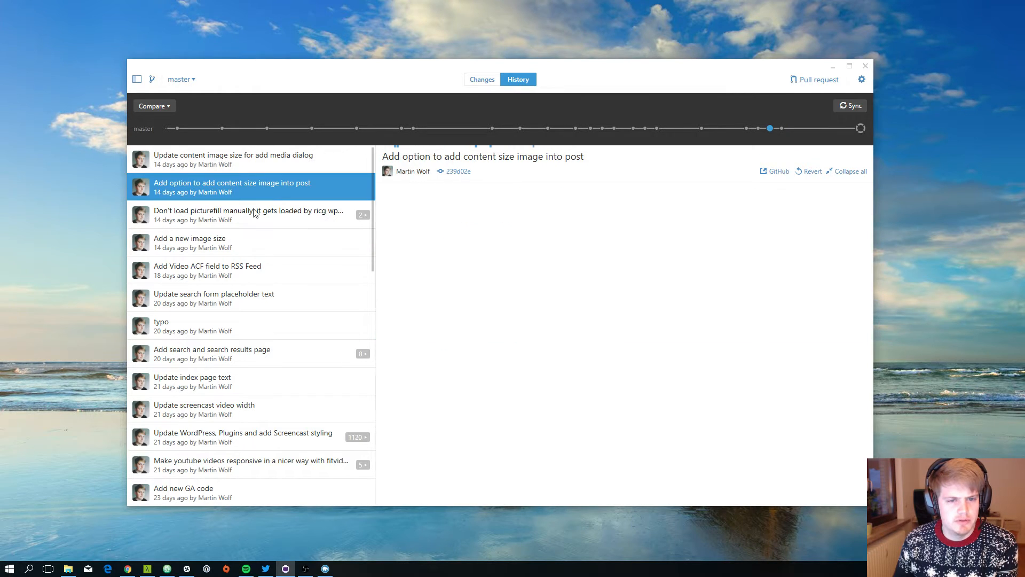
pyautogui.click(232, 159)
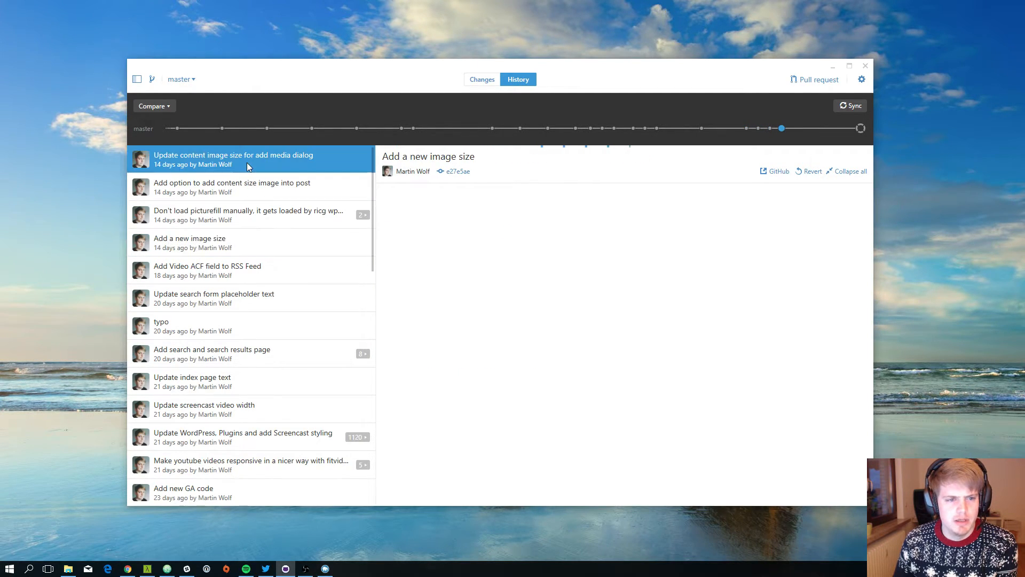
pyautogui.click(233, 159)
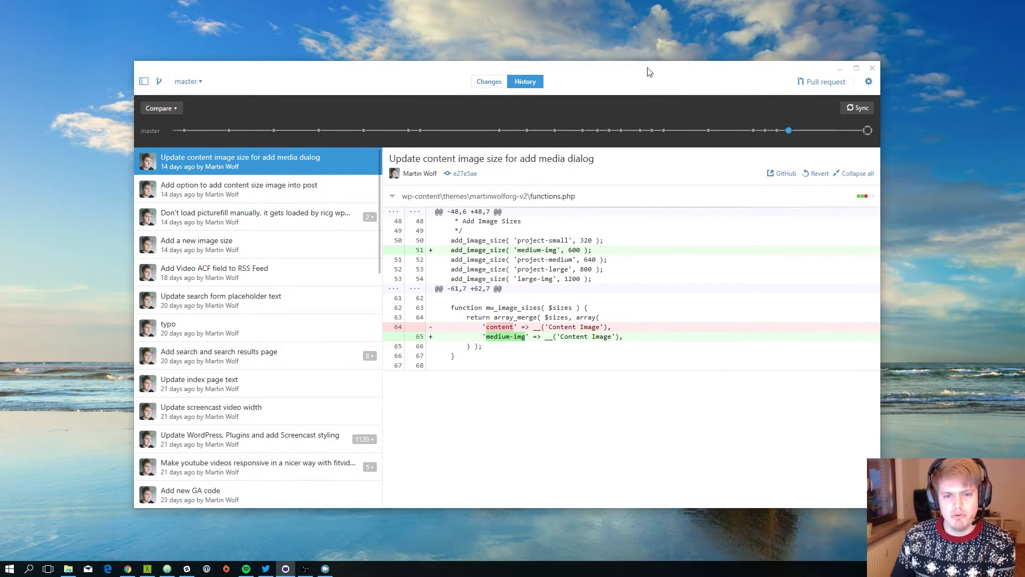
pyautogui.moveTo(607, 83)
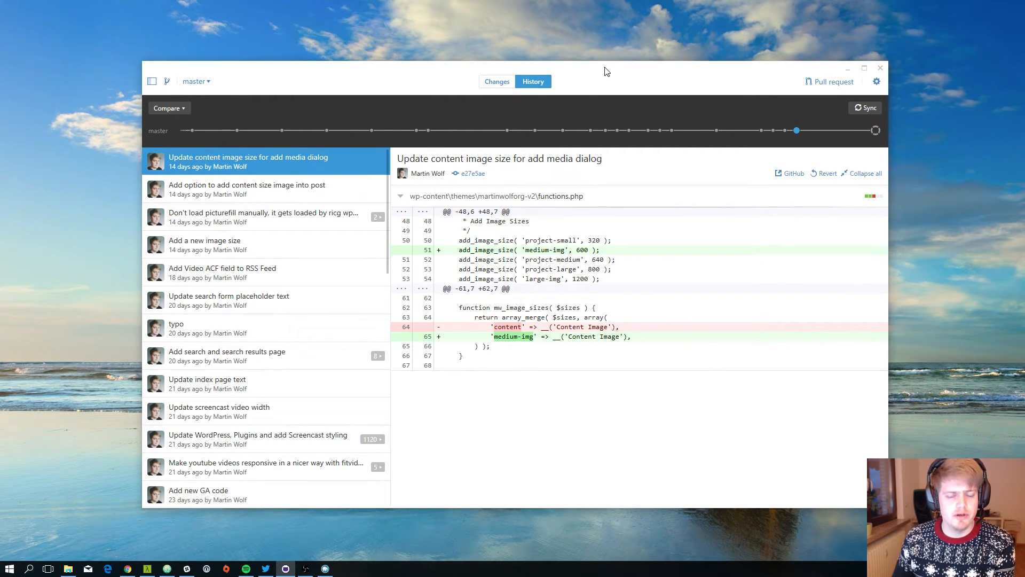
pyautogui.moveTo(758, 108)
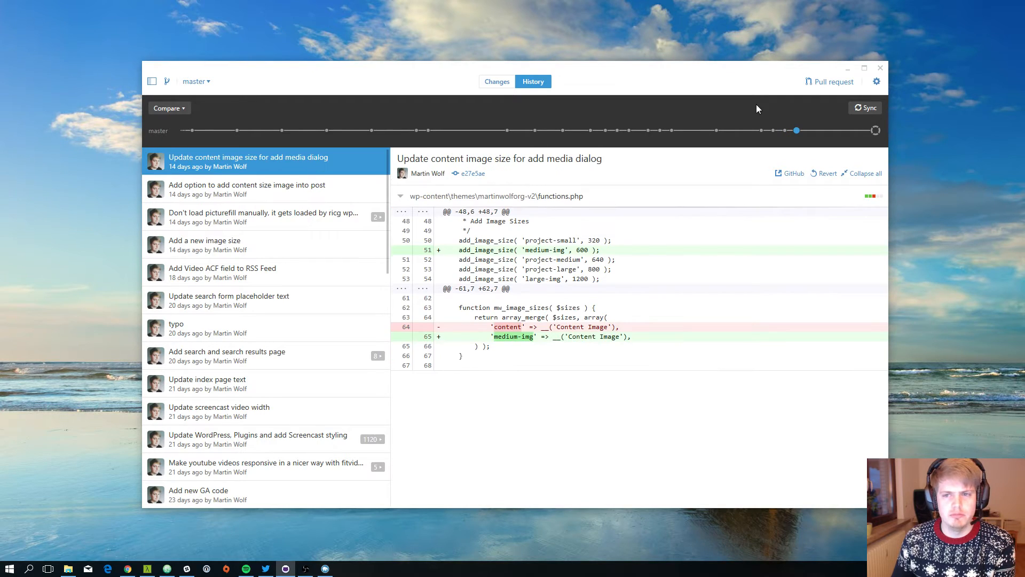
pyautogui.moveTo(848, 69)
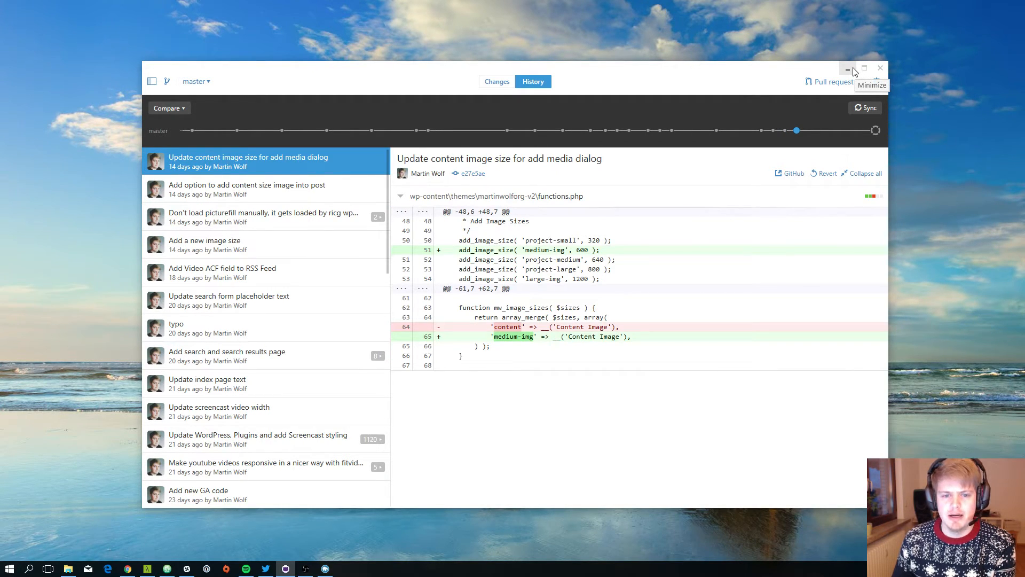
pyautogui.click(848, 68)
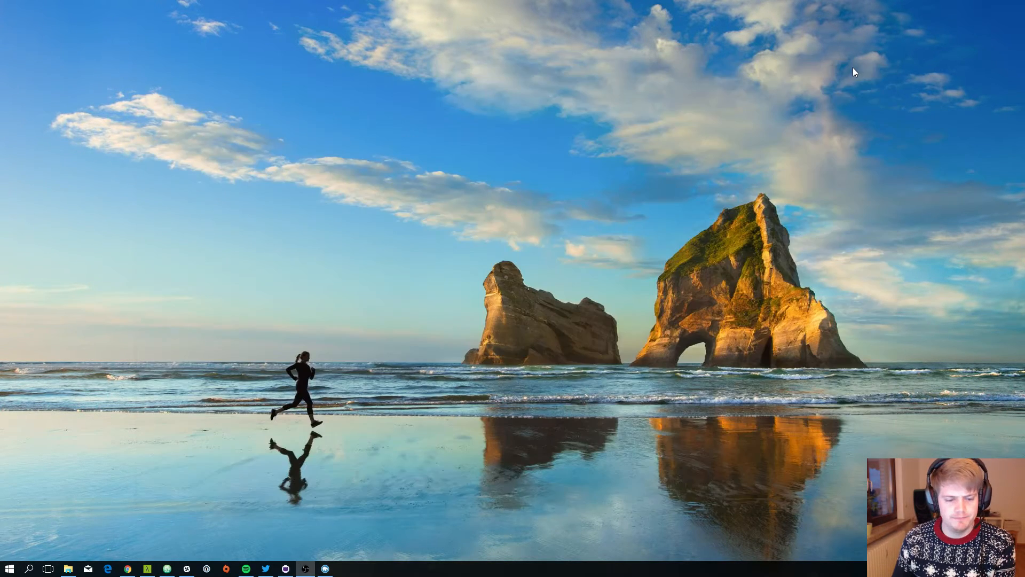
pyautogui.click(305, 568)
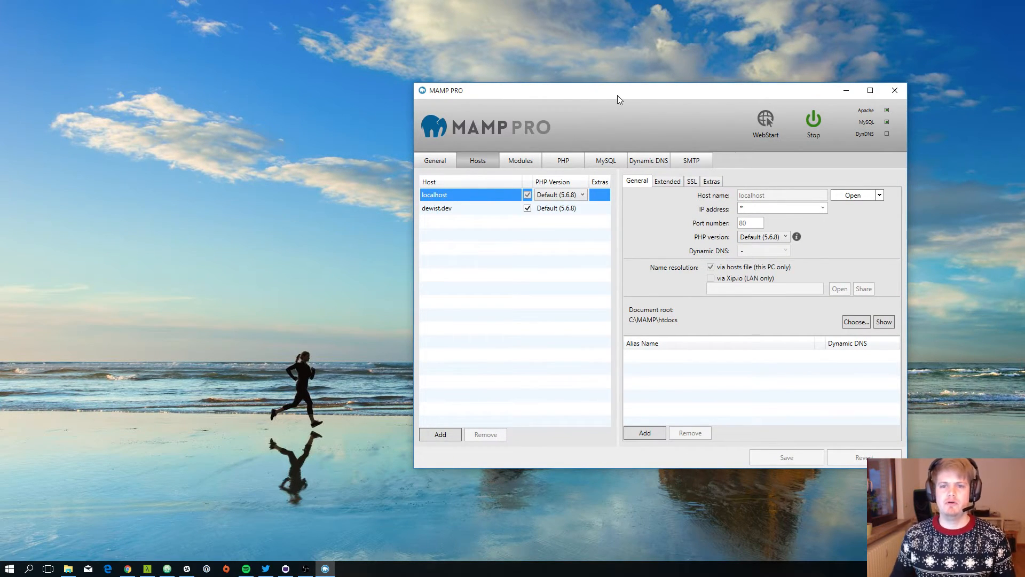
pyautogui.moveTo(592, 142)
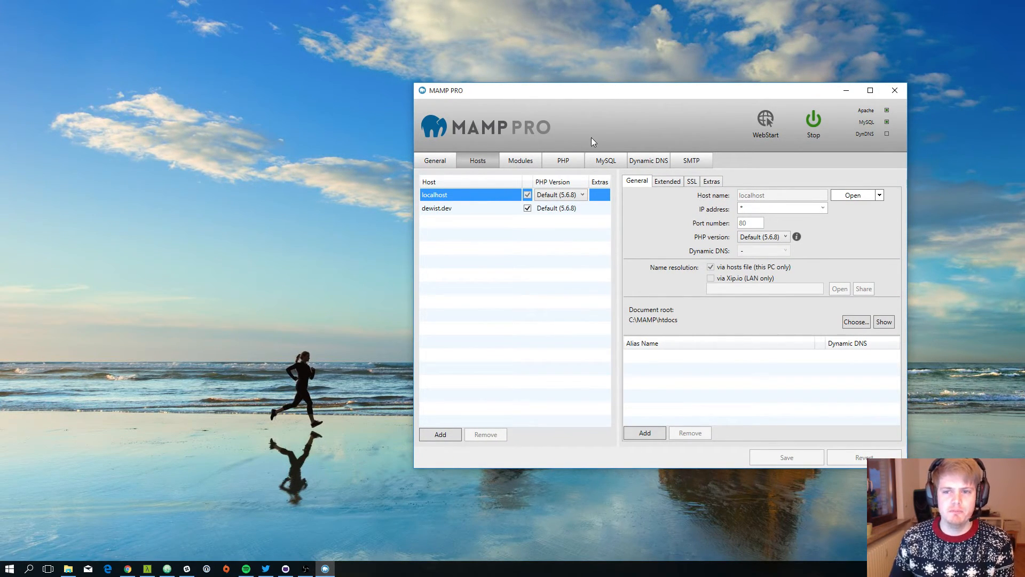
pyautogui.moveTo(645, 98)
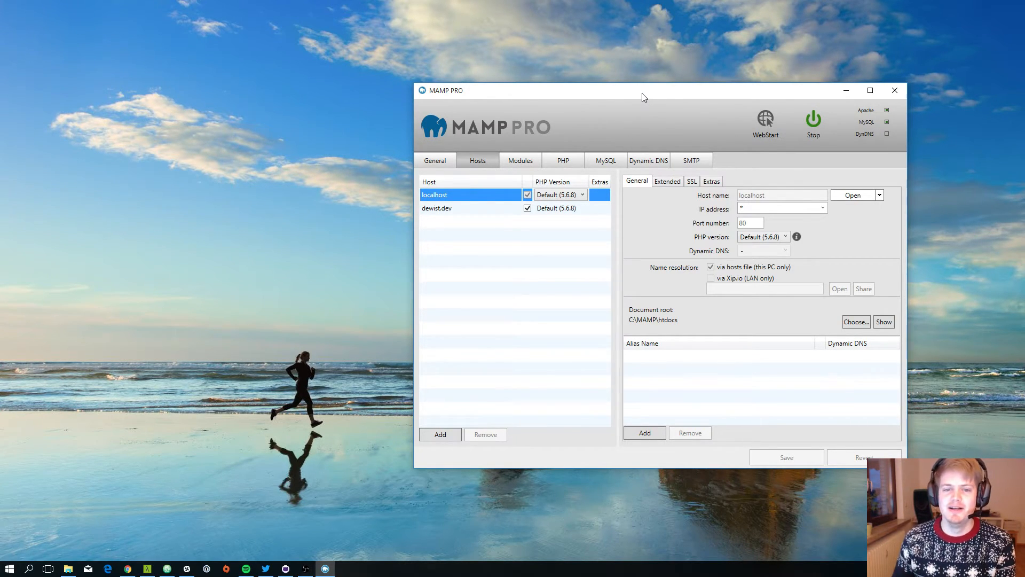
pyautogui.moveTo(576, 161)
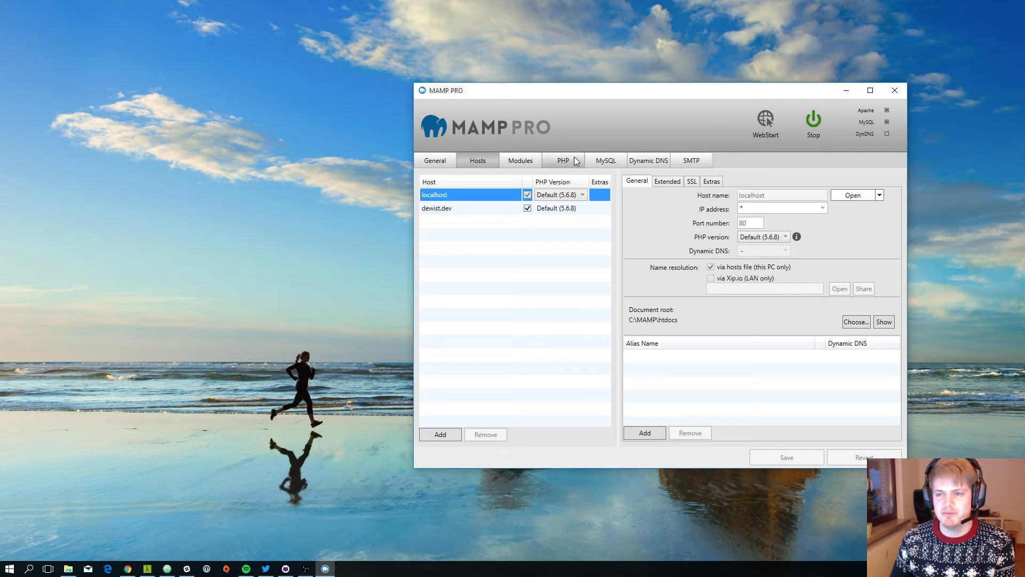
pyautogui.moveTo(436, 162)
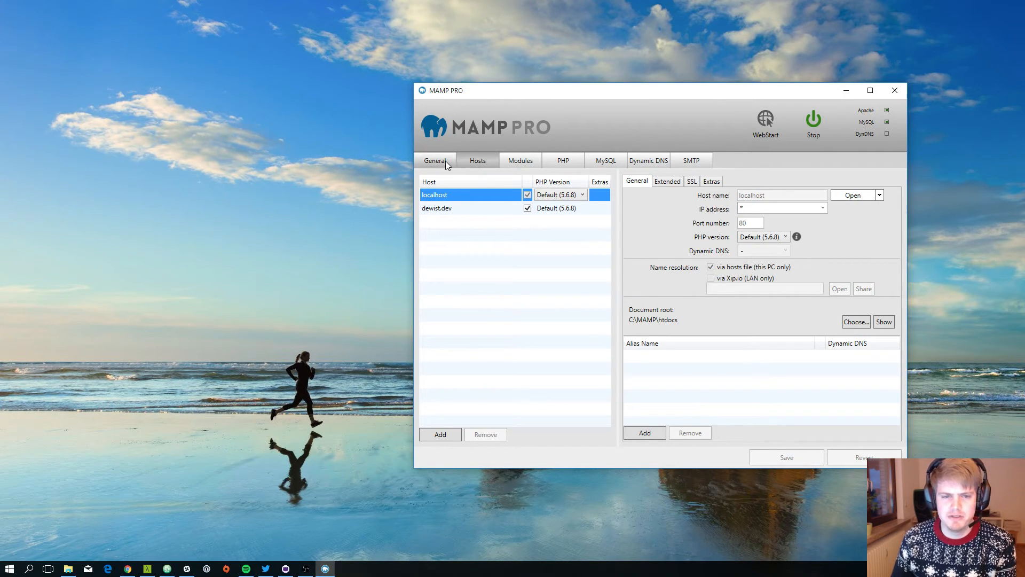
pyautogui.moveTo(584, 278)
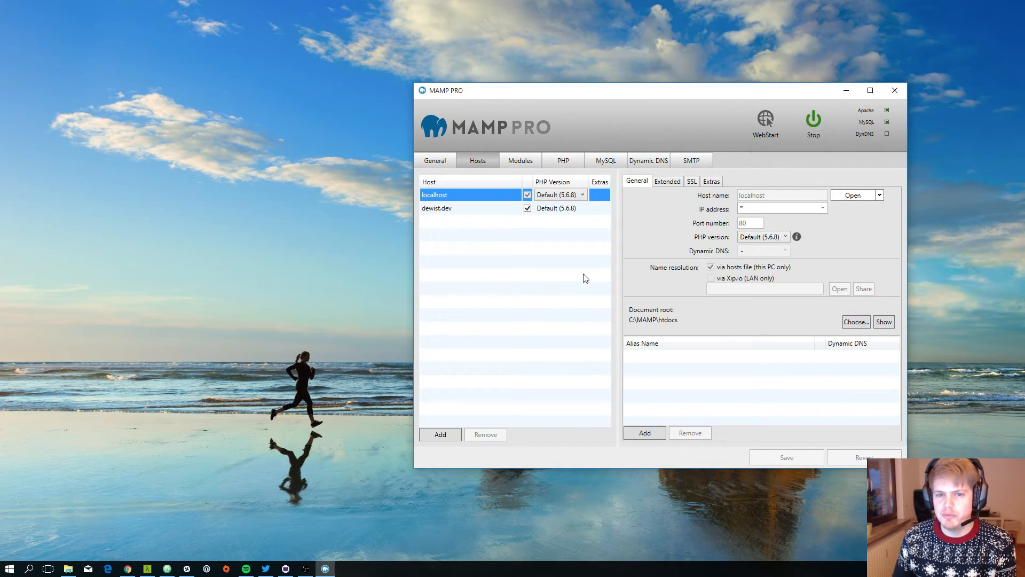
pyautogui.moveTo(752, 104)
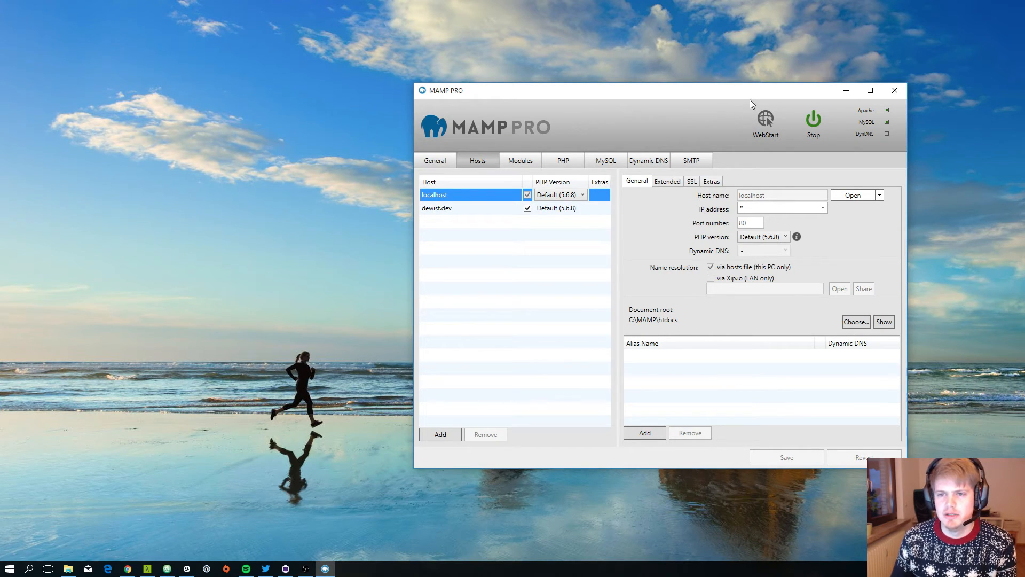
pyautogui.moveTo(755, 99)
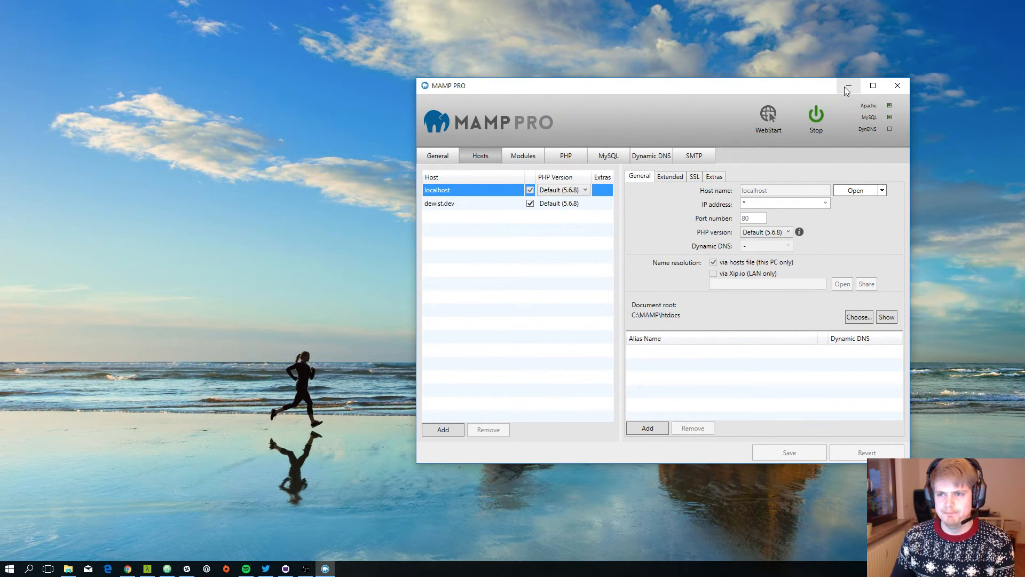
pyautogui.moveTo(843, 107)
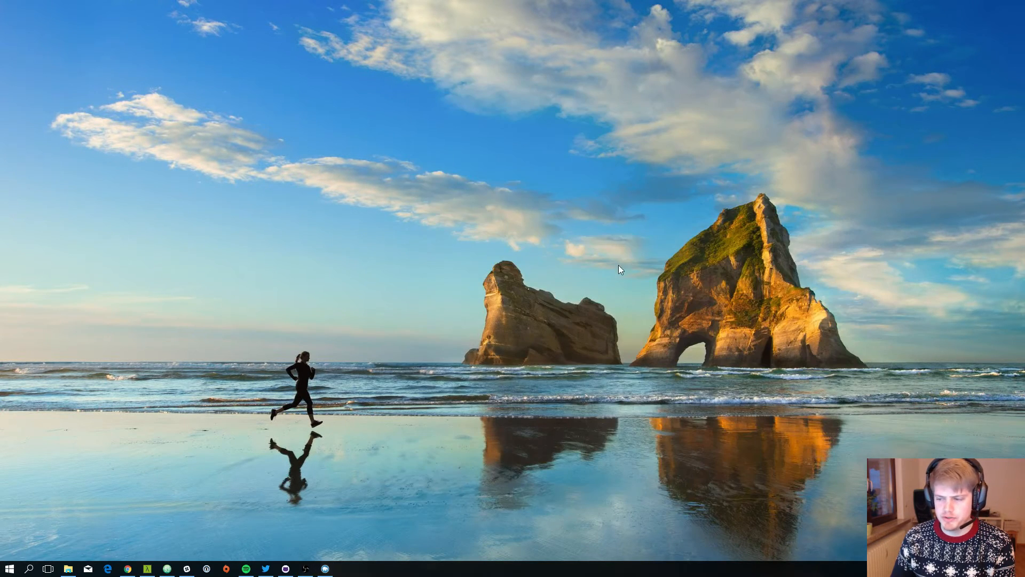
pyautogui.moveTo(423, 342)
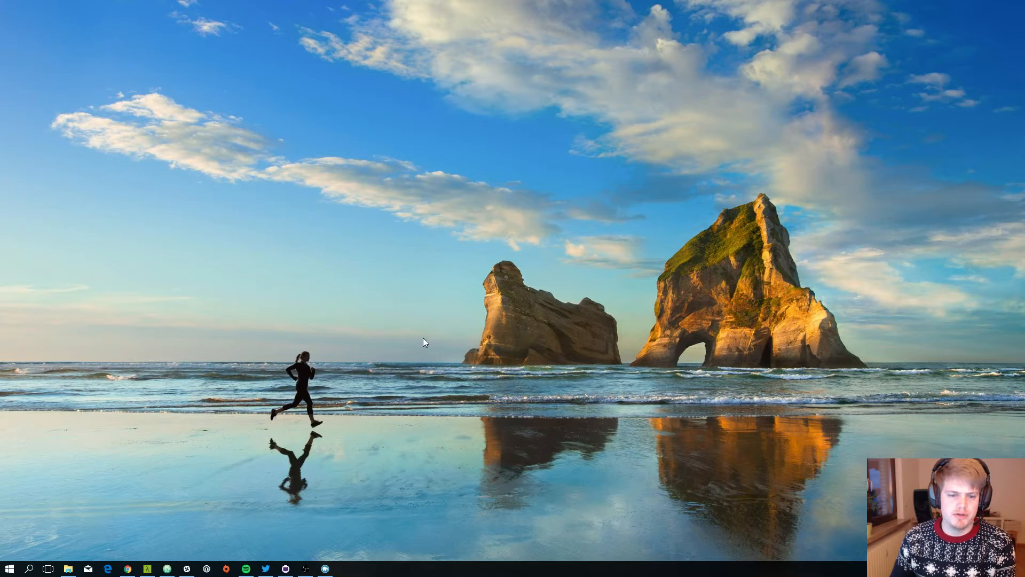
pyautogui.moveTo(441, 248)
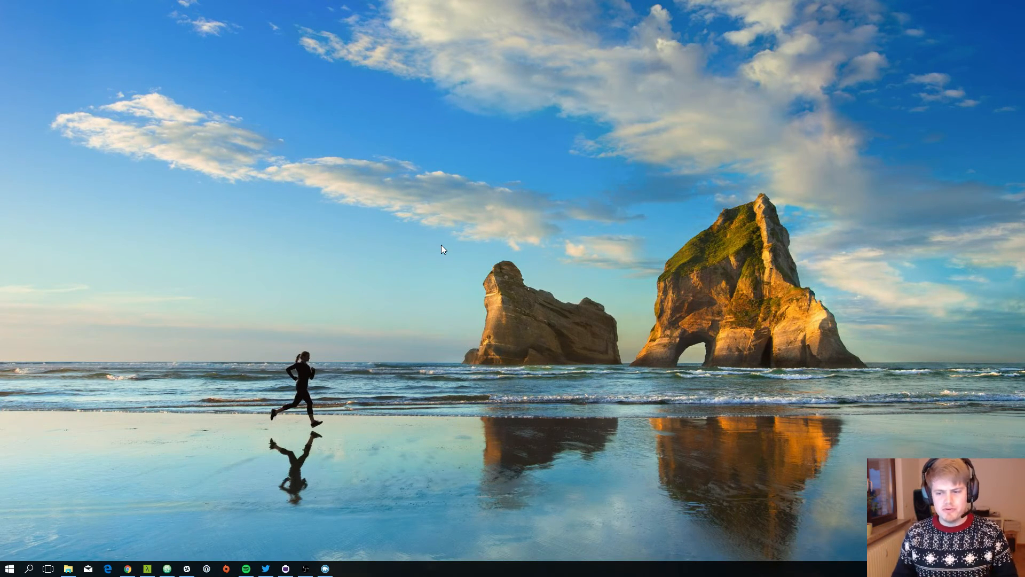
pyautogui.moveTo(440, 205)
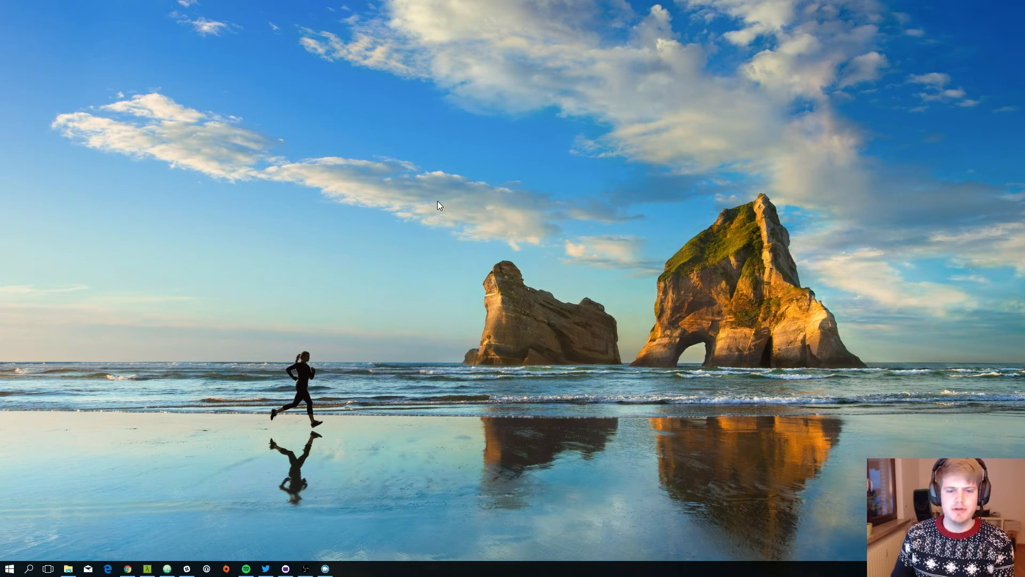
pyautogui.moveTo(500, 228)
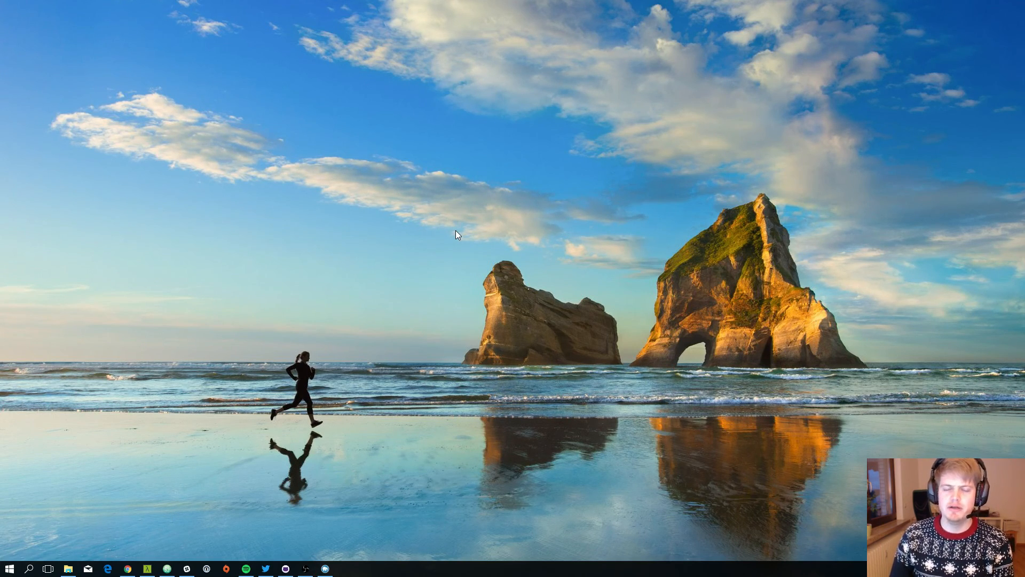
pyautogui.moveTo(437, 214)
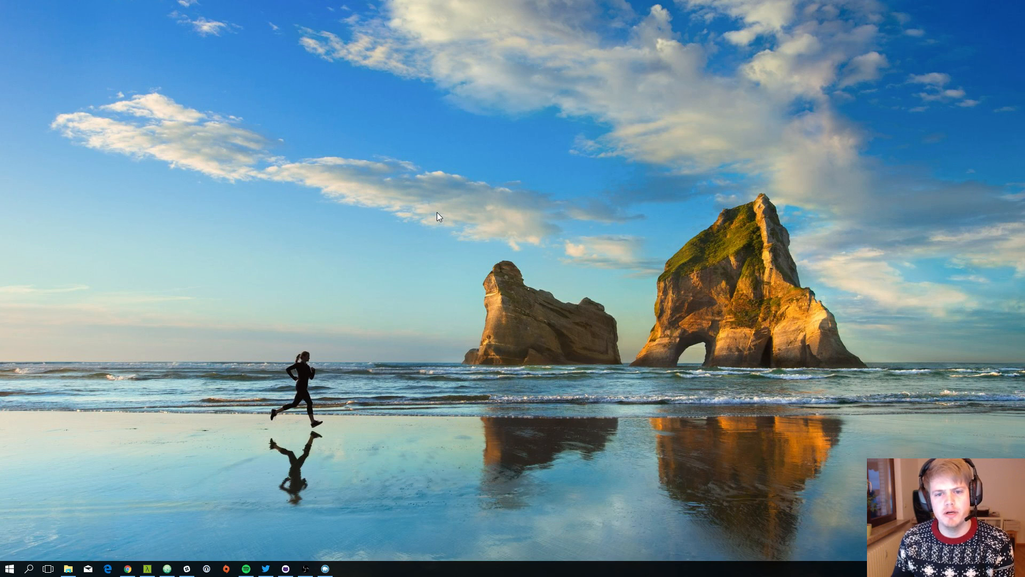
pyautogui.moveTo(472, 200)
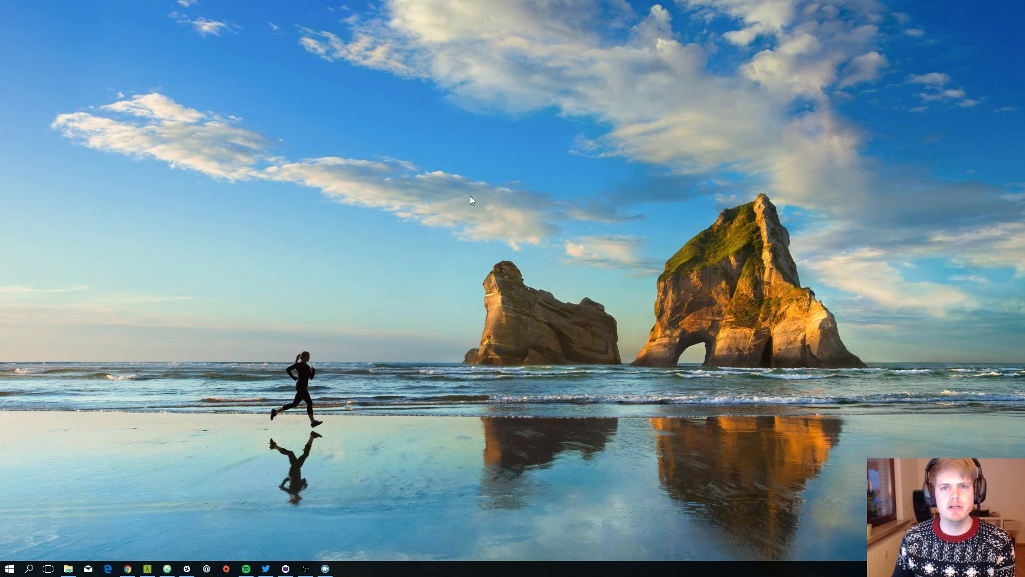